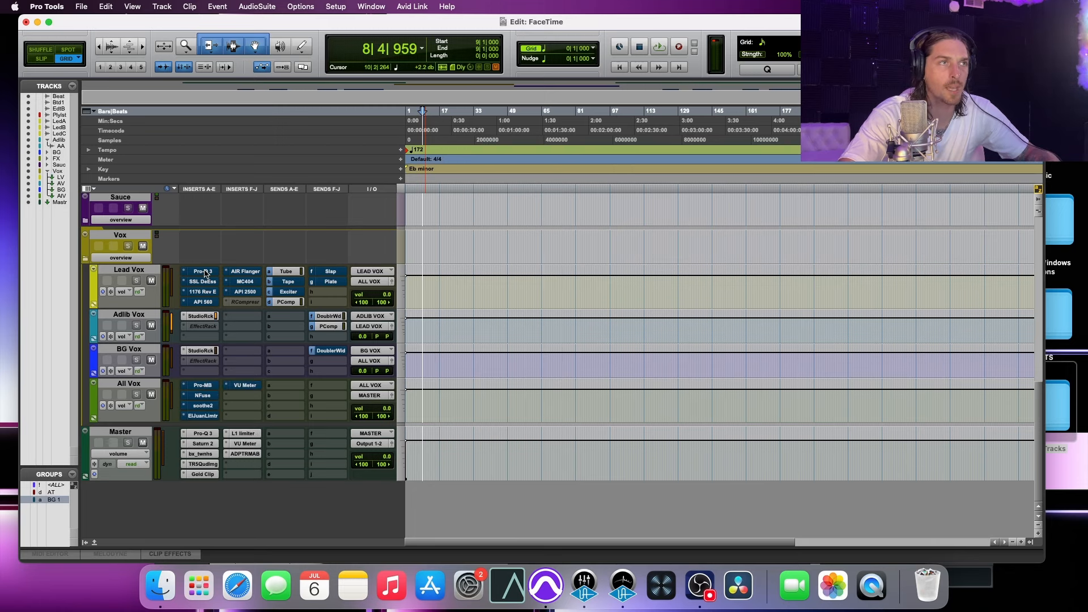
mouse_move(203, 272)
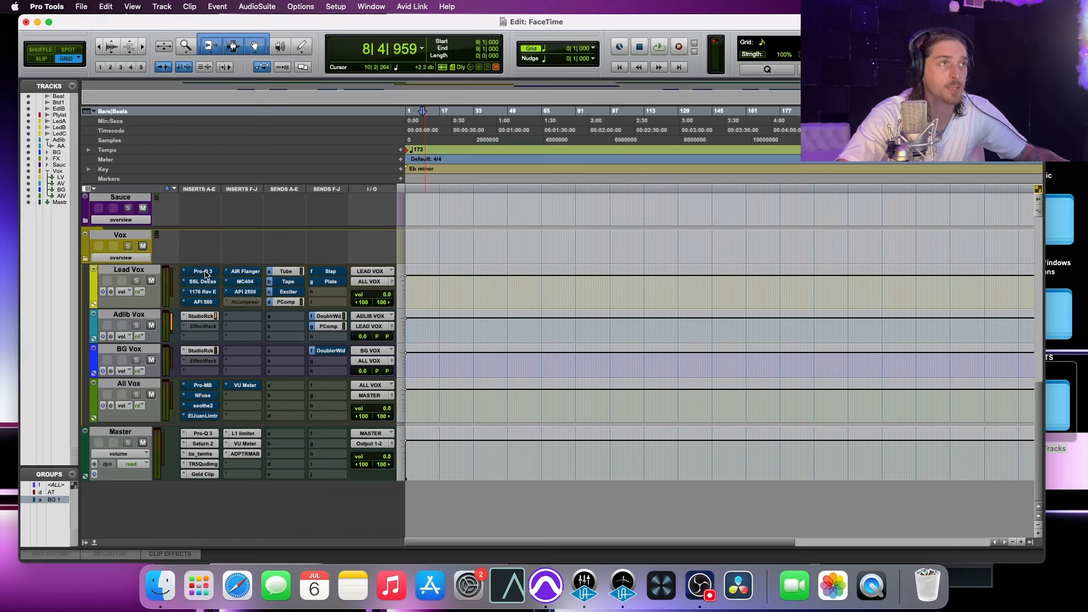
Bring up the FabFilter Pro-Q 3 EQ inserted on the Lead Vox track
left_click(202, 271)
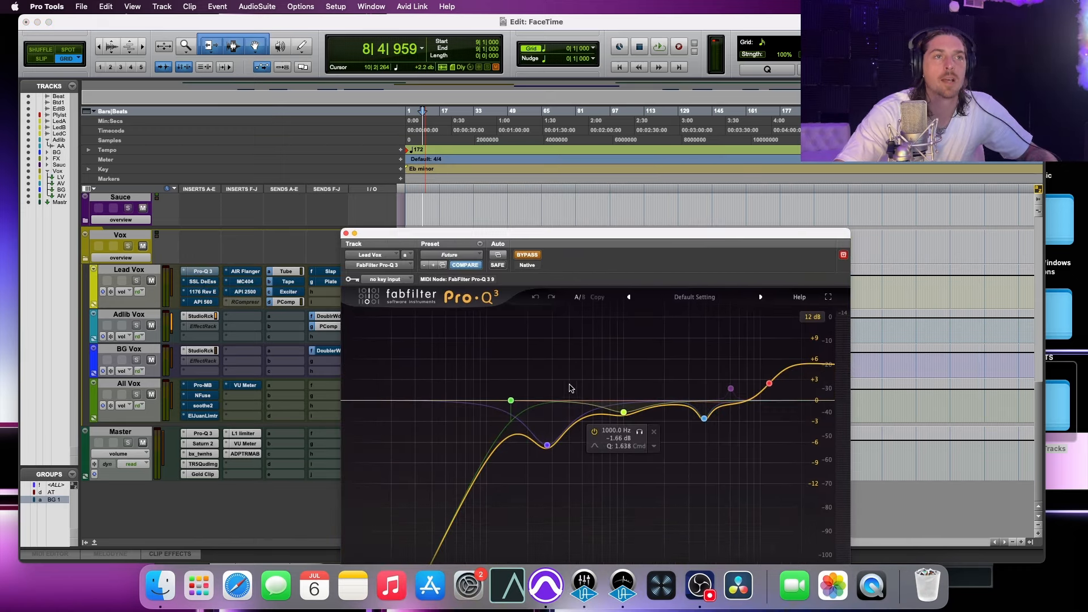
Turn off Bypass on the Lead Vox Pro-Q 3 so its -6.4 dB cut near 276 Hz is active
left_click_drag(546, 444, 548, 444)
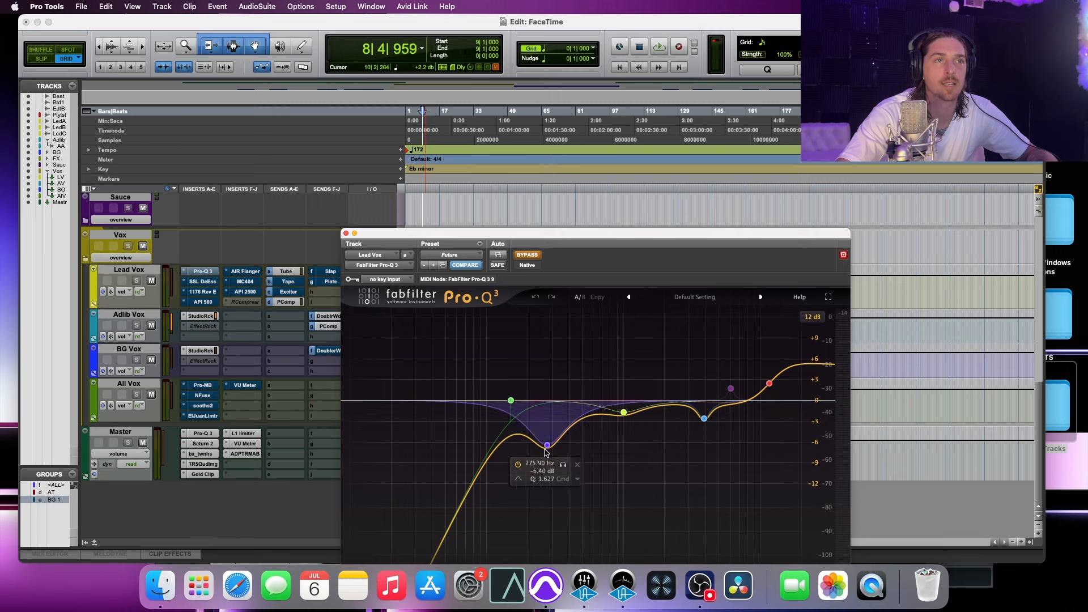
mouse_move(560, 424)
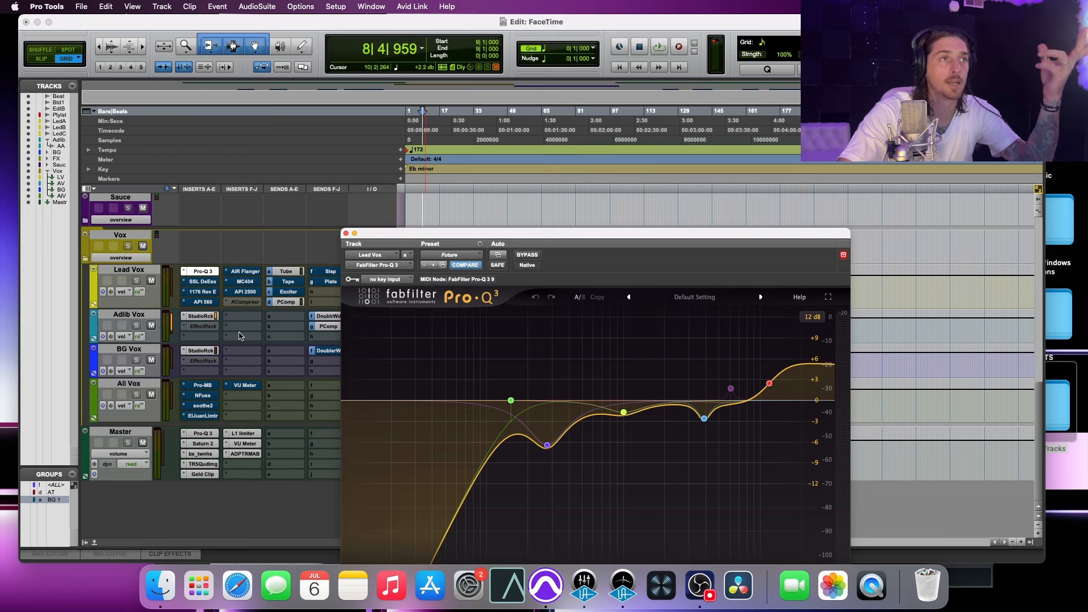
mouse_move(298, 464)
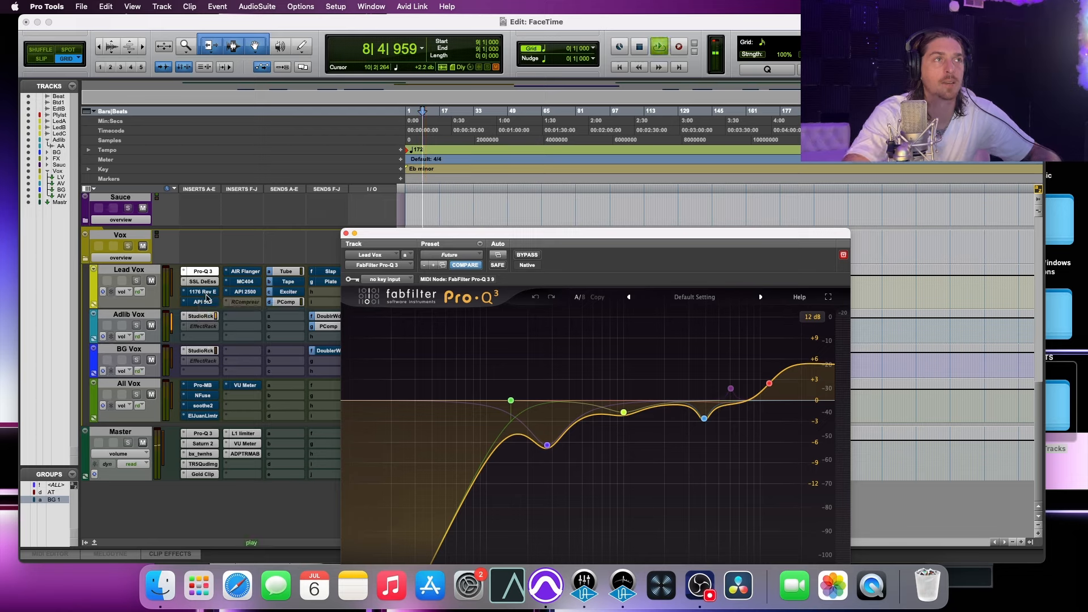
Bring up the UAD 1176LN Rev E compressor on Lead Vox with its Smooth 1176 preset
left_click(201, 291)
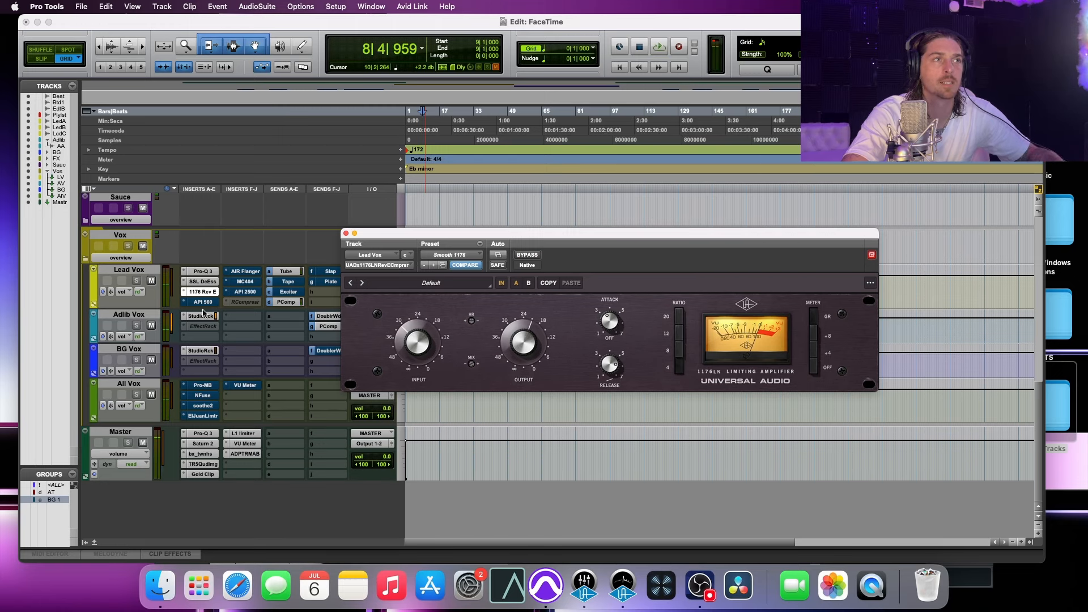
mouse_move(204, 305)
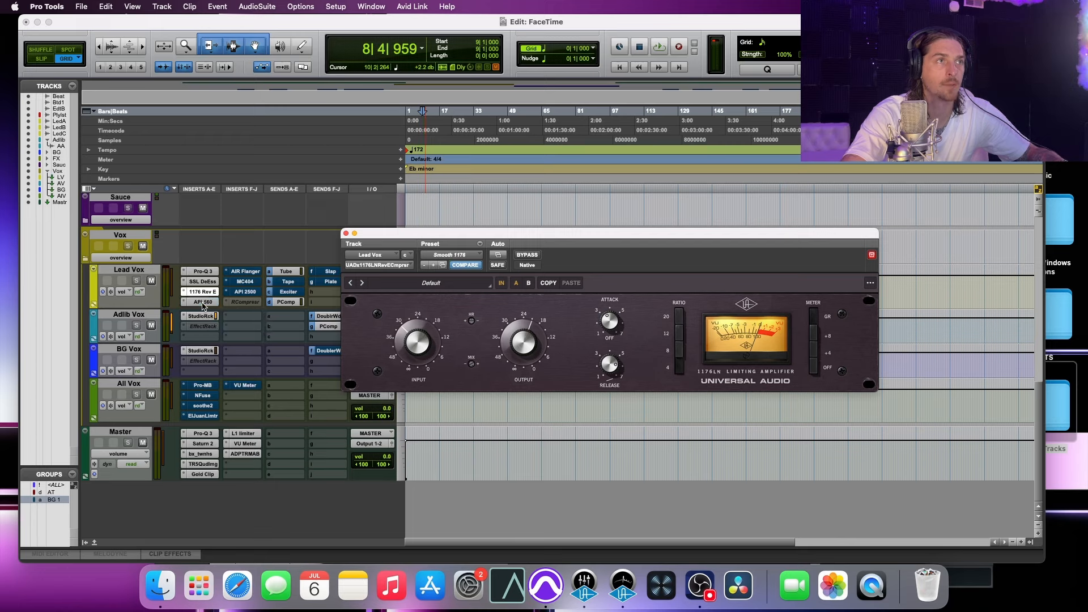
Review the Lead Vox API 560 EQ, McDSP MC404 and UAD API 2500 compressors in turn
left_click(201, 302)
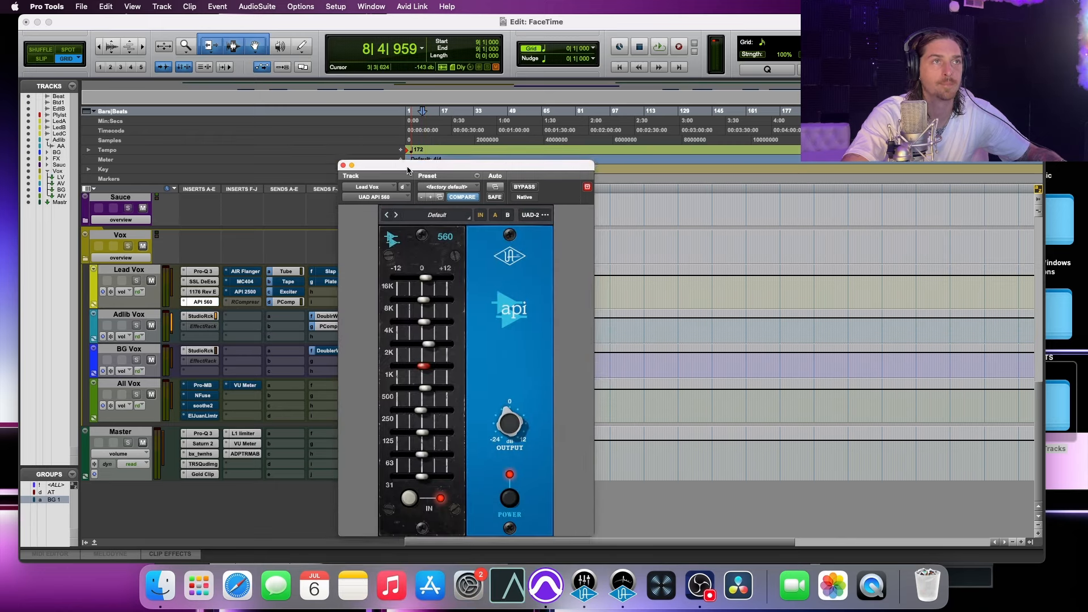
left_click_drag(408, 170, 416, 151)
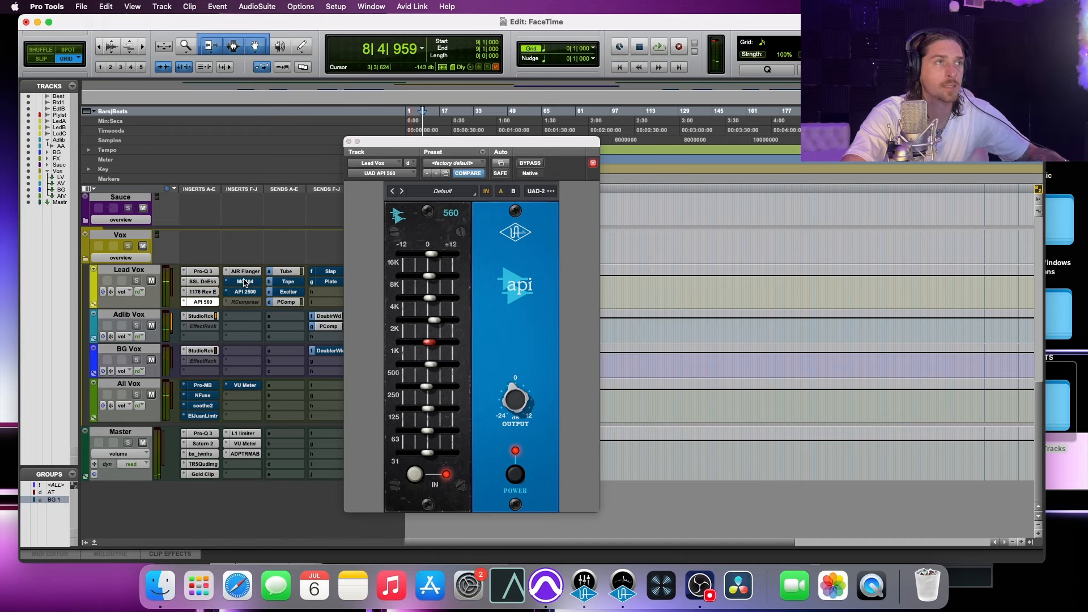
left_click(243, 281)
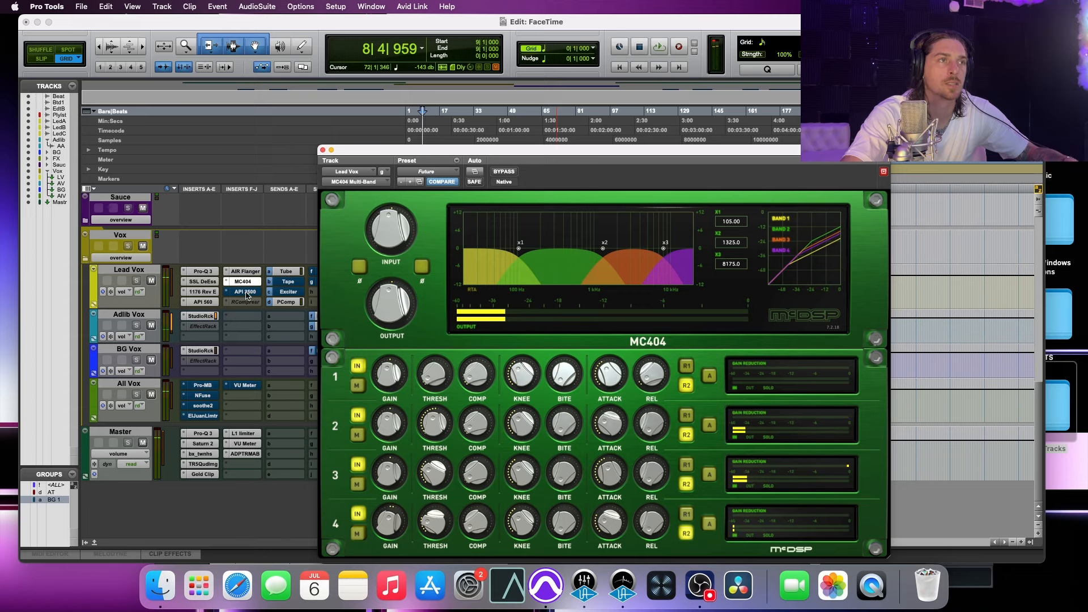
left_click(245, 291)
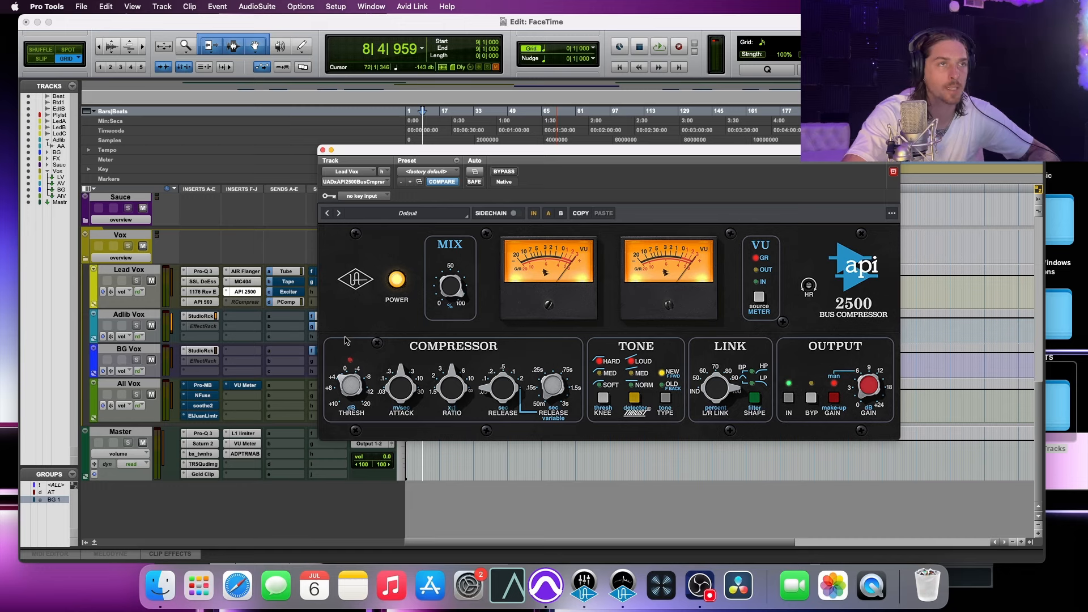
mouse_move(365, 306)
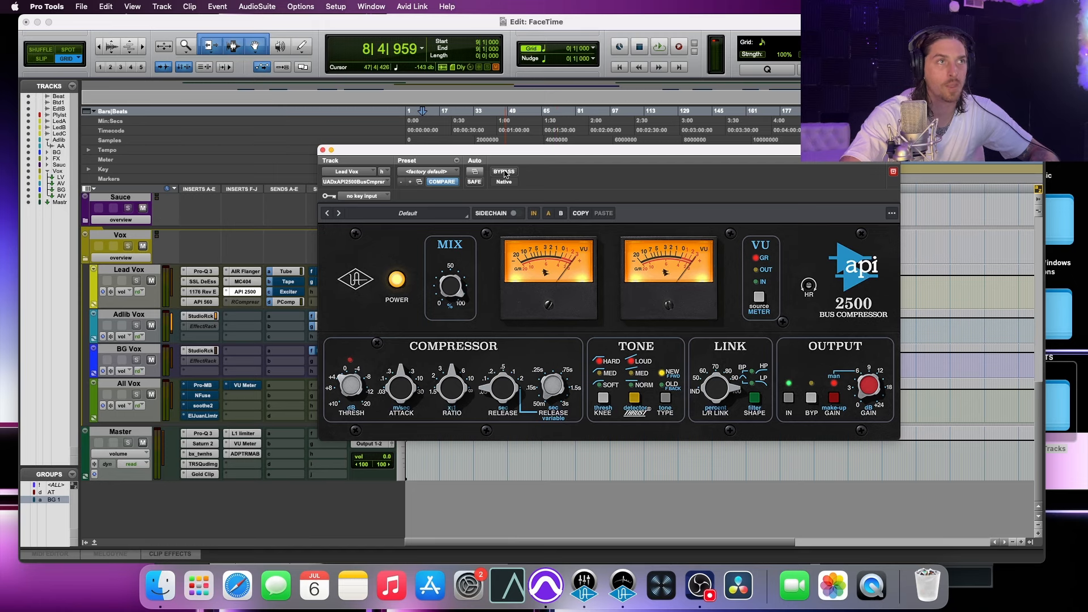
mouse_move(505, 173)
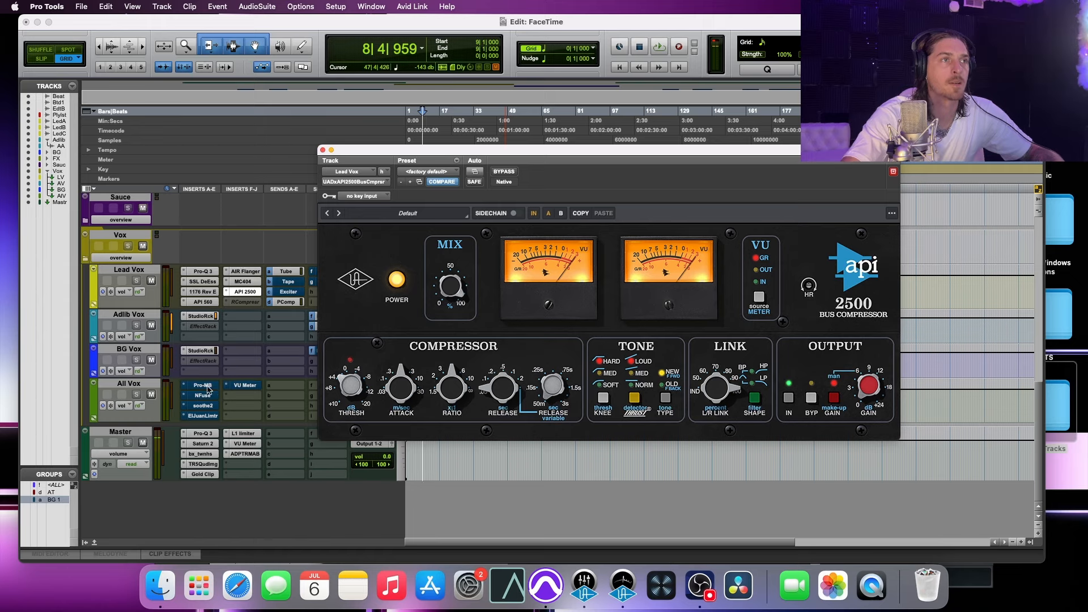
Bring up the FabFilter Pro-MB (JJ Corrective preset) on the All Vox track
left_click(202, 385)
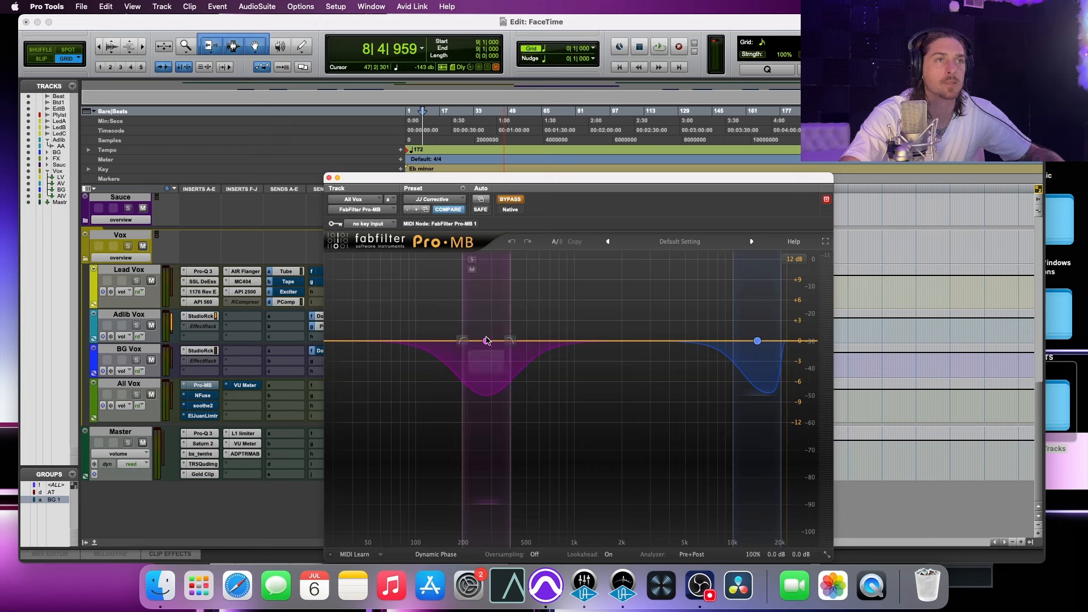
left_click(510, 198)
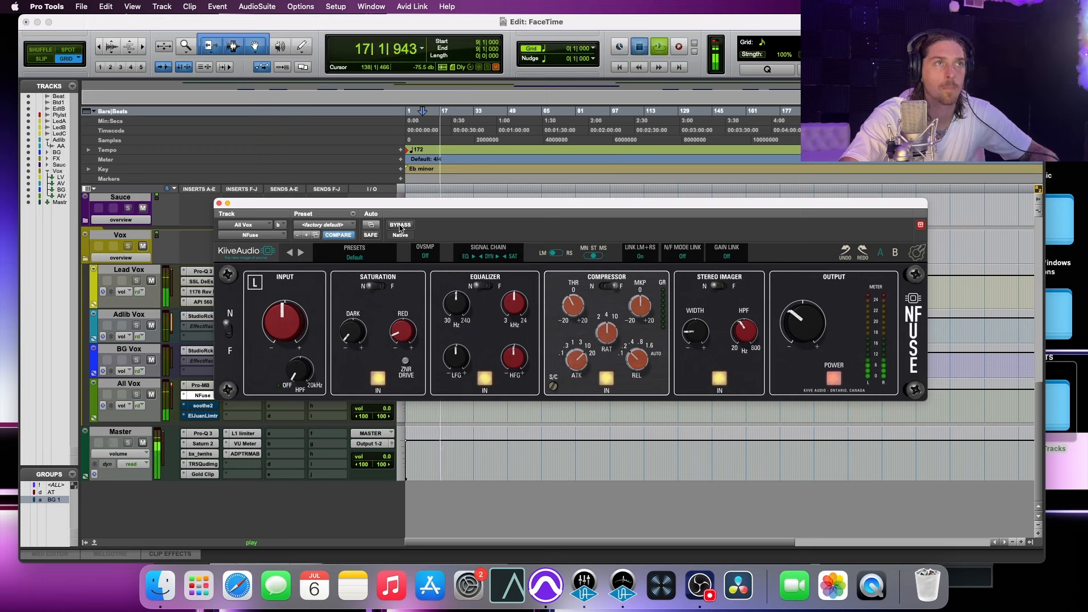
Close the NFuse window to return to the vocal and Master tracks' insert chains
left_click(219, 203)
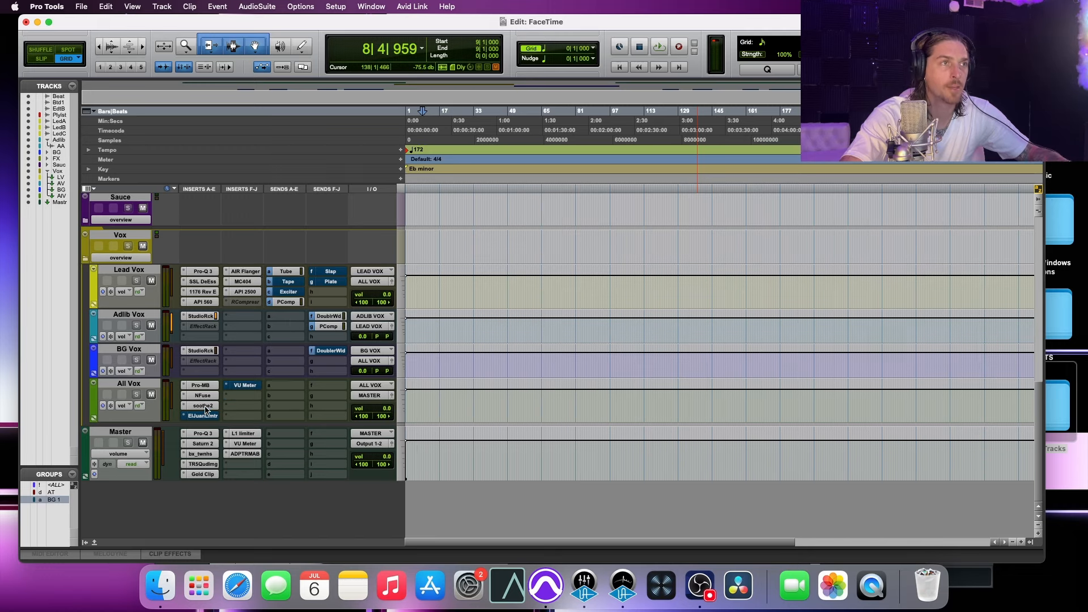
left_click(203, 404)
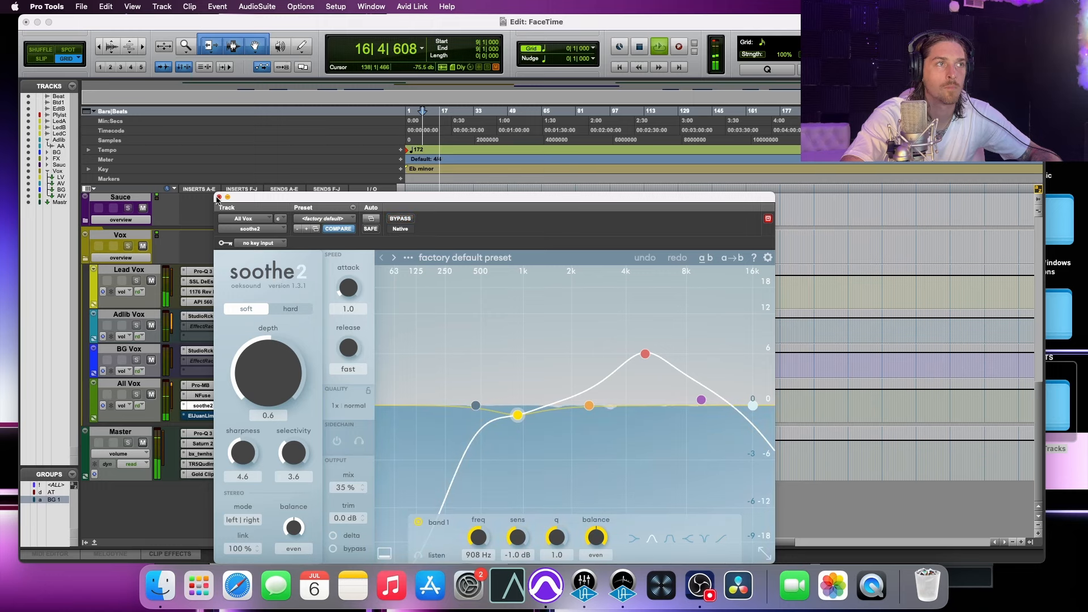
left_click(217, 199)
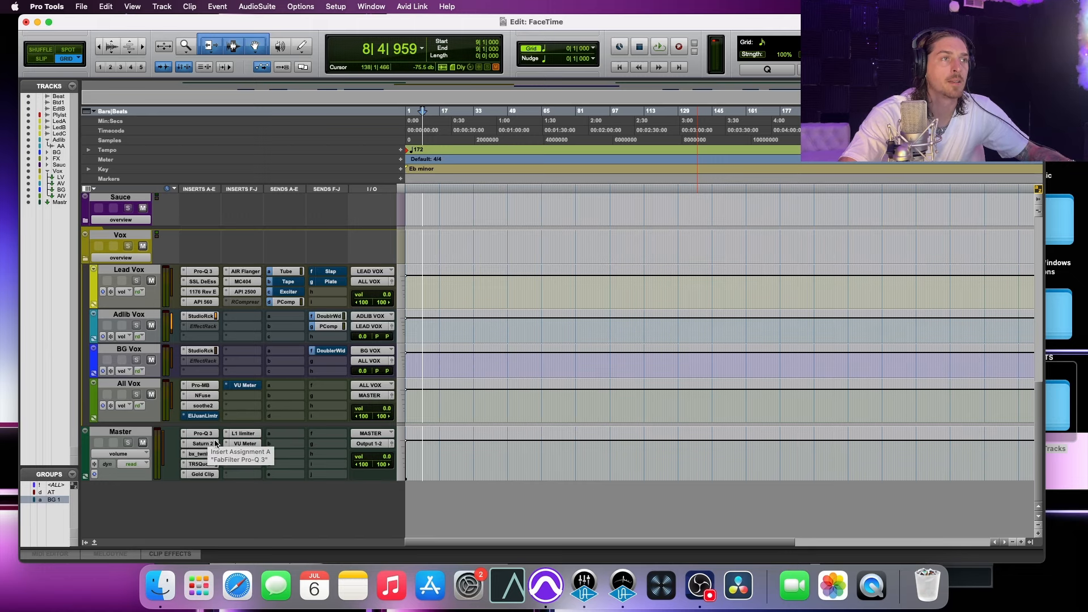
Activate the Master track's inserted plugins from its Pro-Q 3 window, then close it
left_click(202, 433)
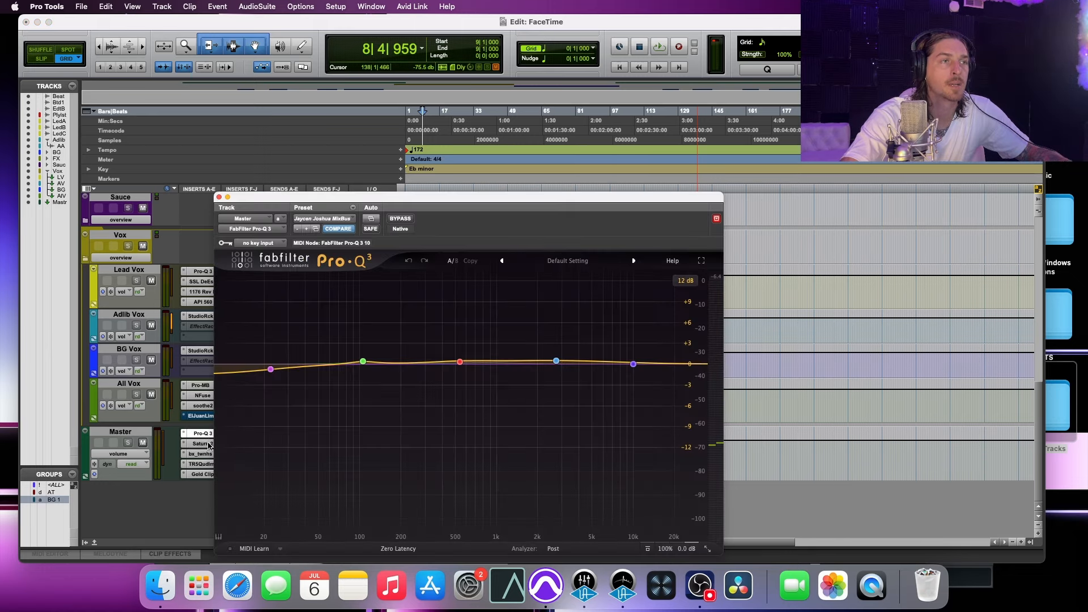
left_click(219, 197)
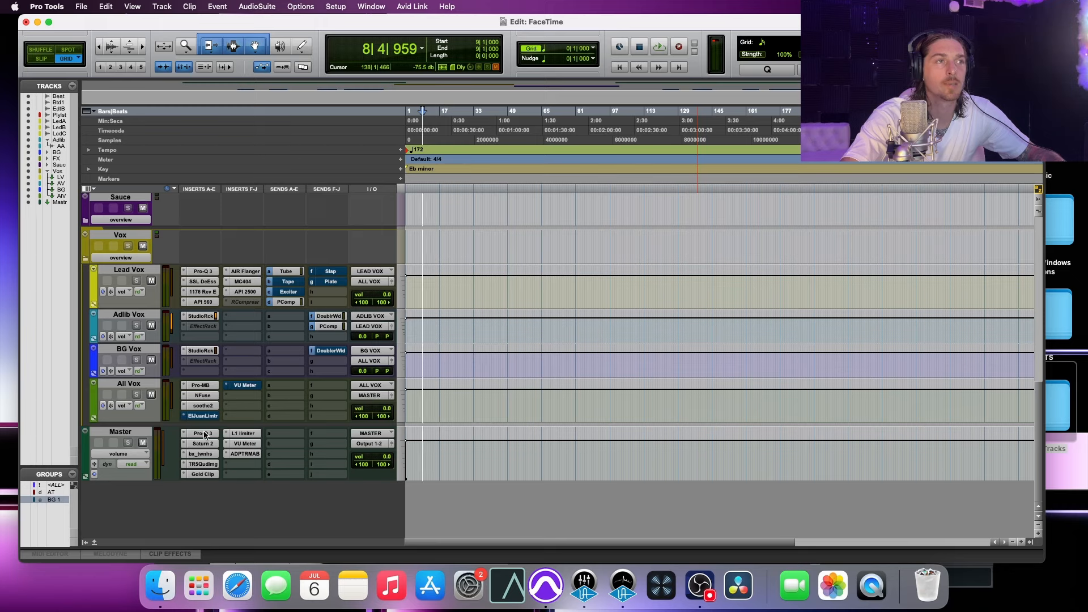
left_click(200, 433)
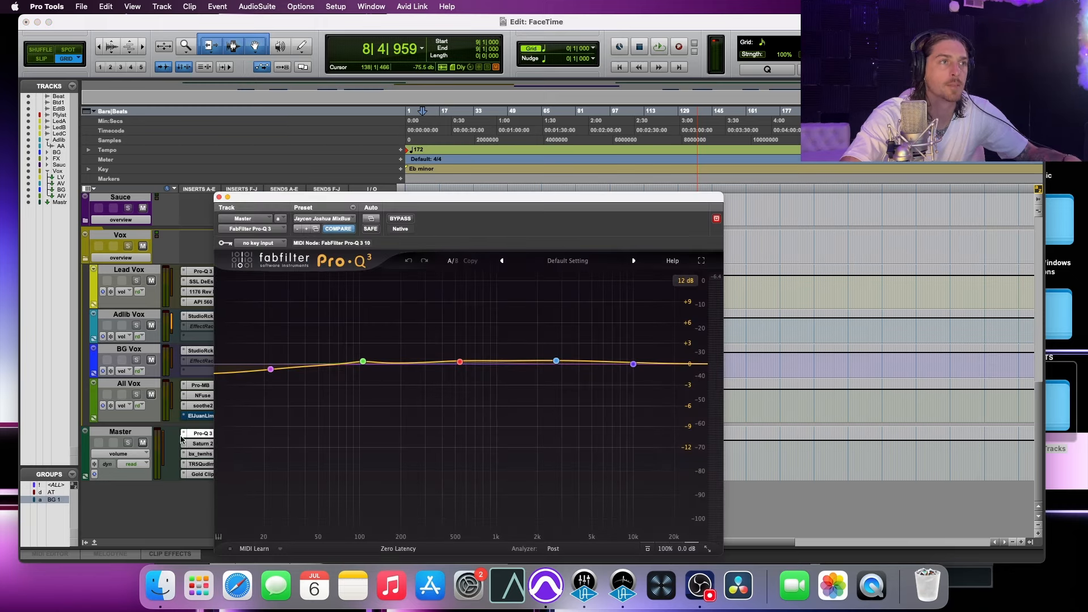
left_click(399, 219)
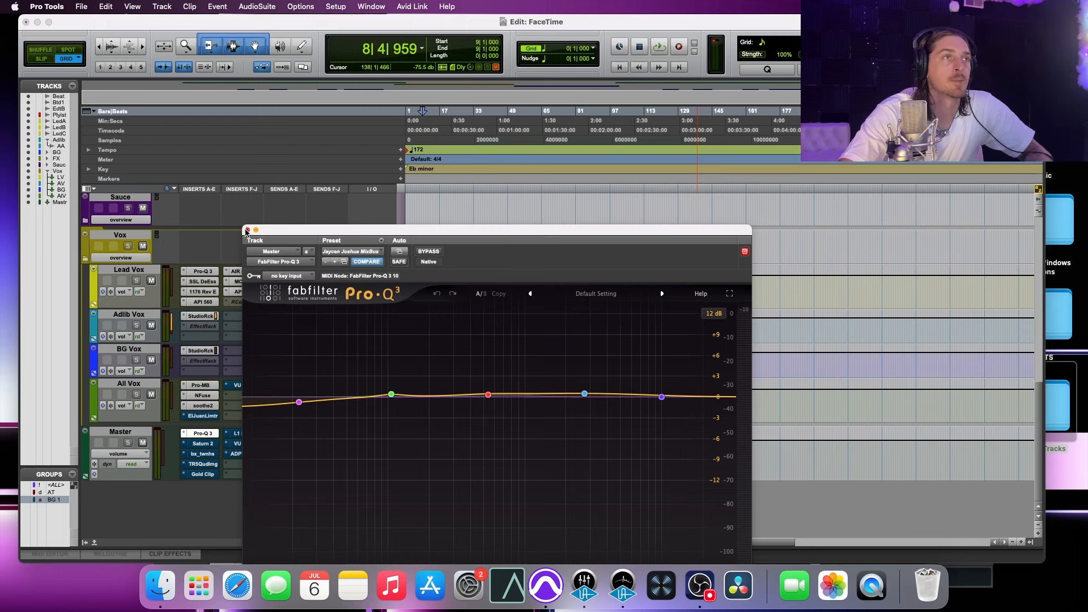
left_click(246, 230)
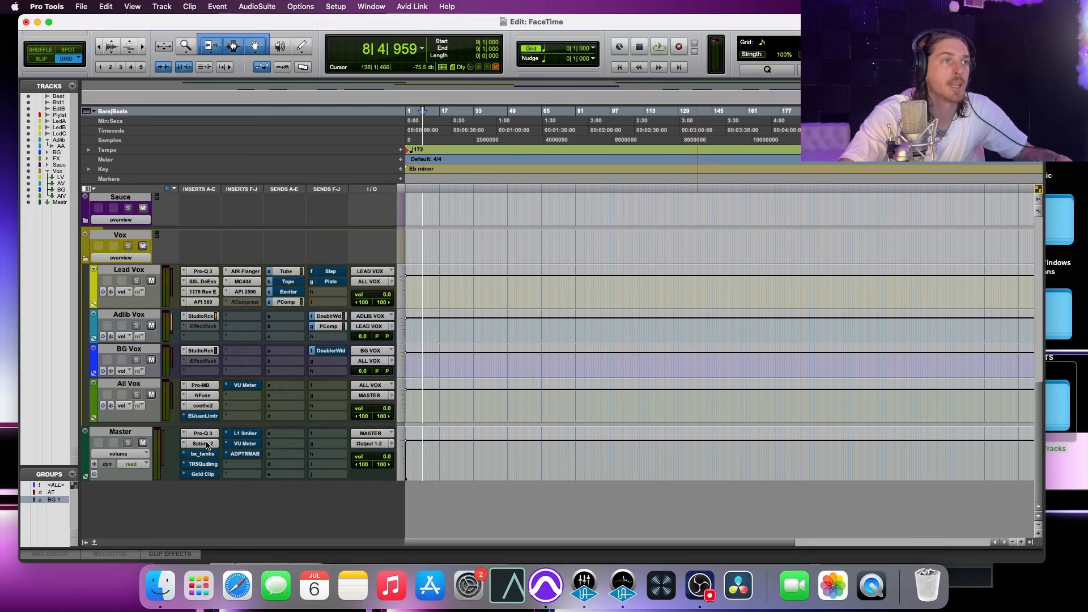
Briefly check the Master track's Saturn 2 saturation plugin and close it
left_click(201, 443)
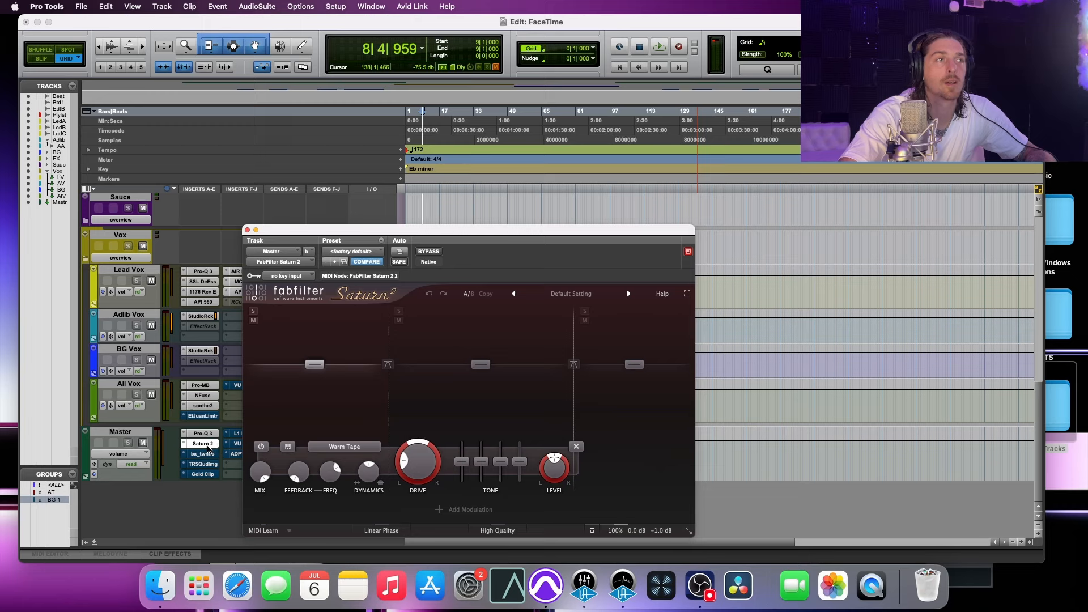
left_click(247, 230)
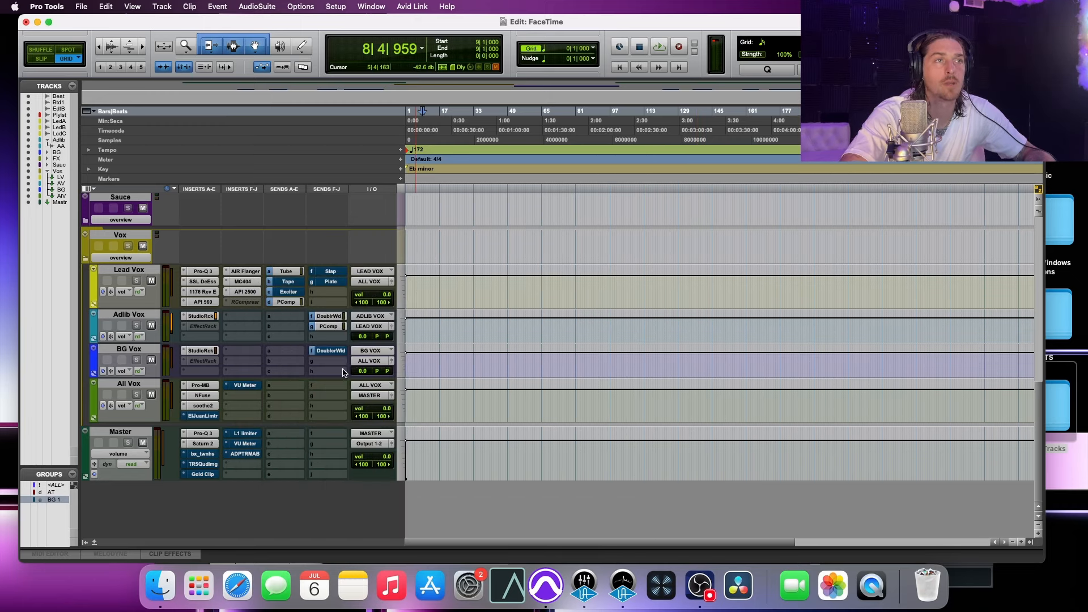
mouse_move(365, 464)
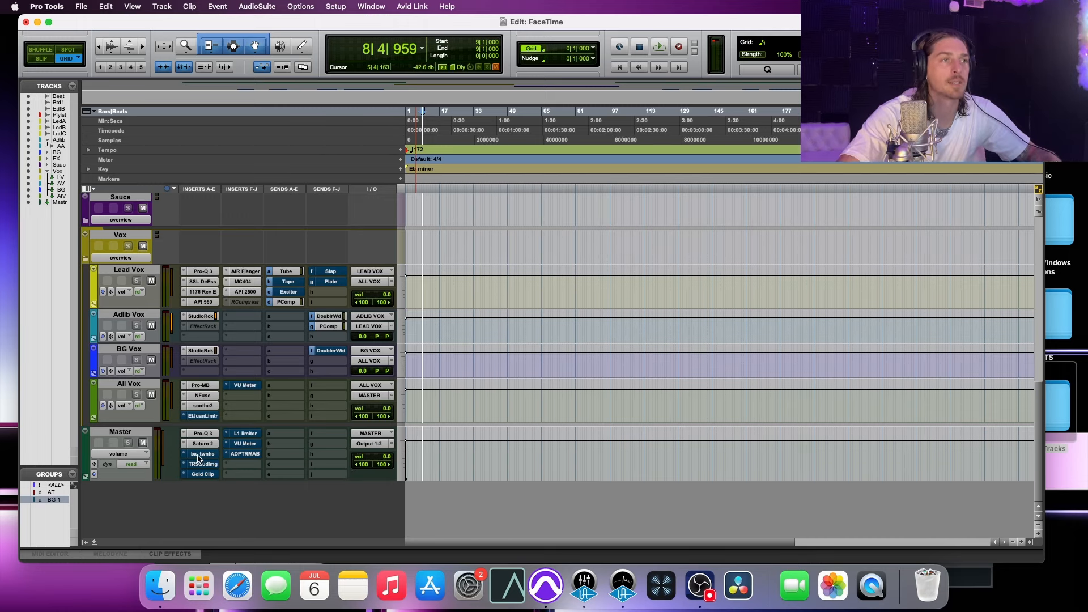
mouse_move(202, 453)
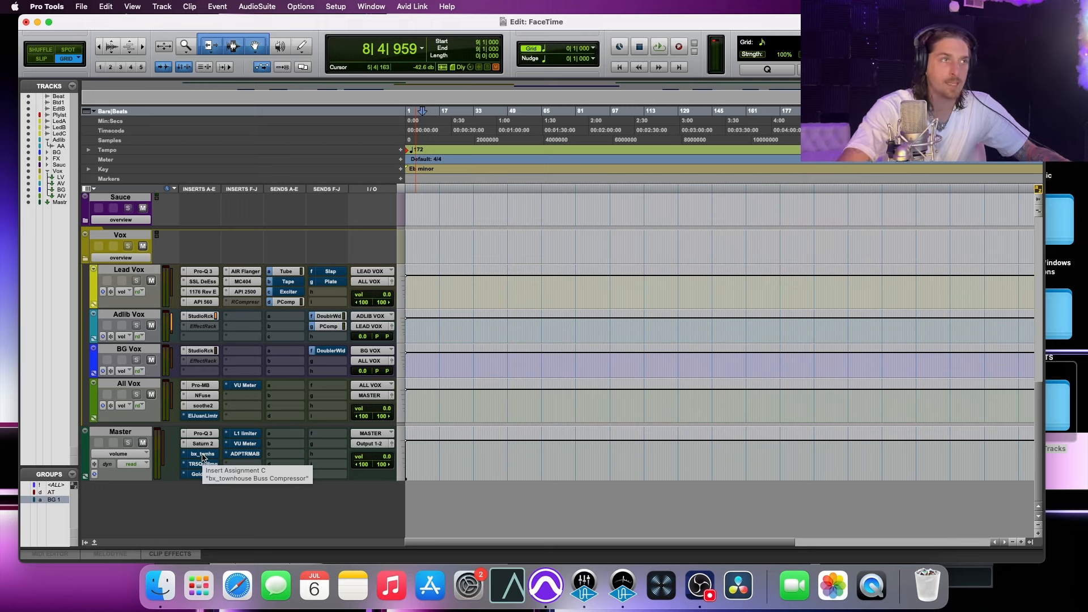
Confirm Saturn 2 on Master is processing on its Clean Tape setting, then close it
left_click(202, 443)
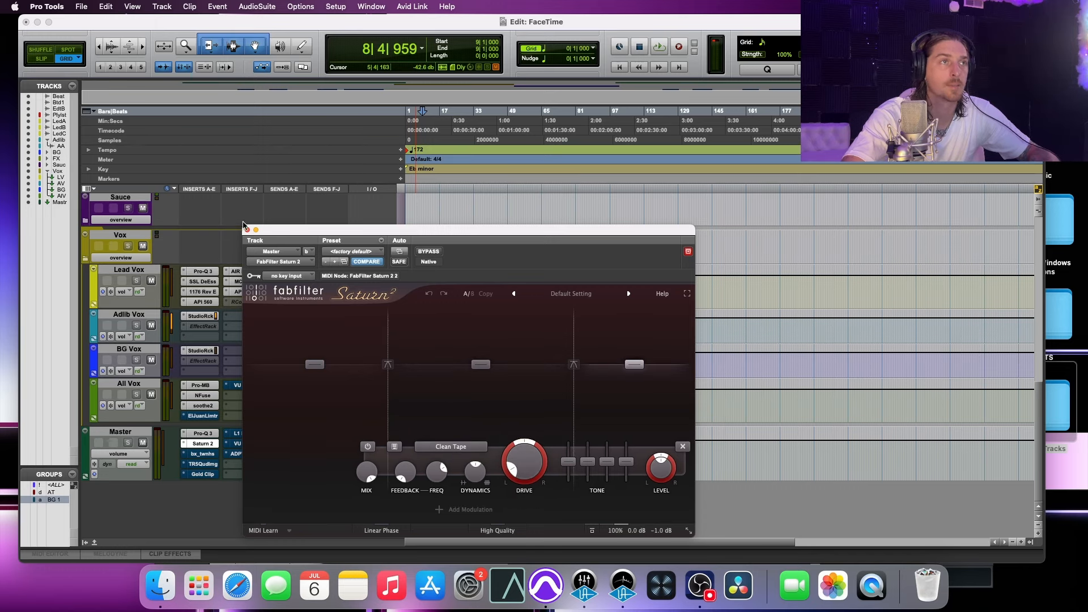
left_click(682, 447)
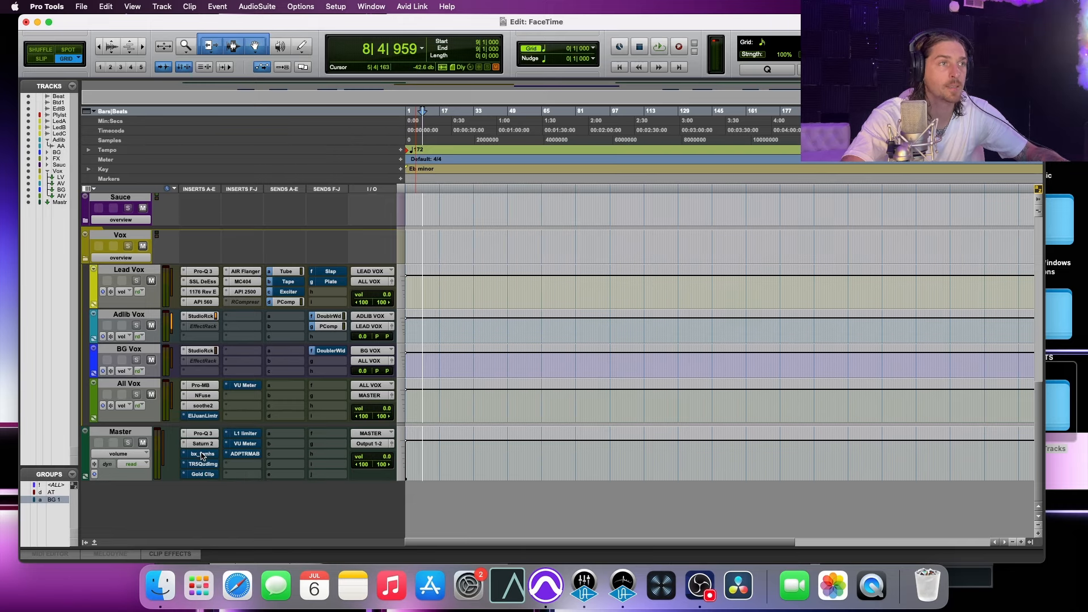
Take the Master bx_townhouse Buss Compressor (Glue preset) out of bypass and A/B it against the mix
left_click(199, 453)
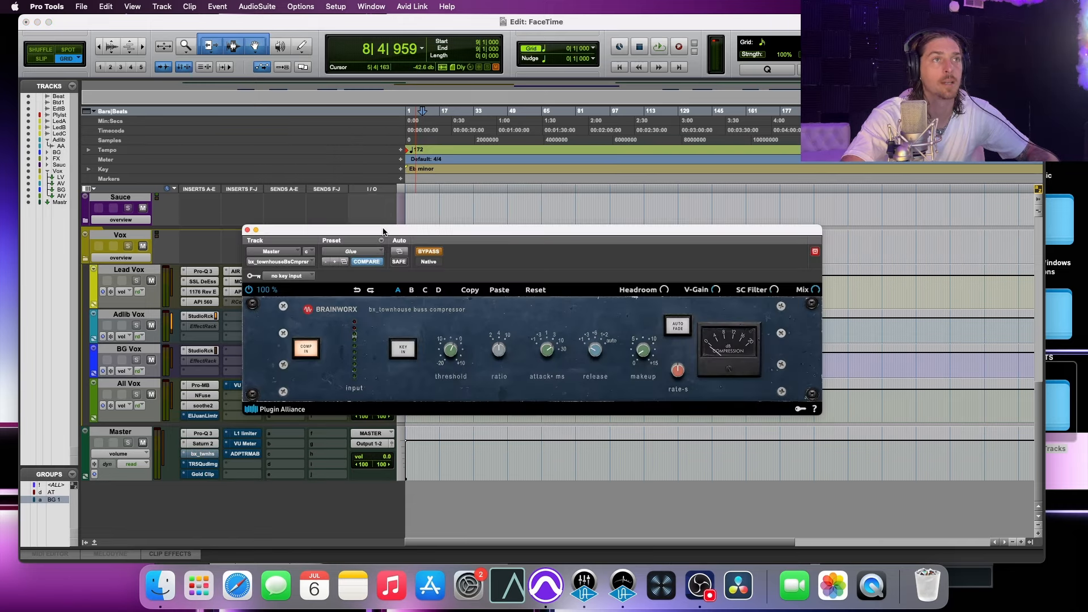
left_click_drag(381, 230, 509, 273)
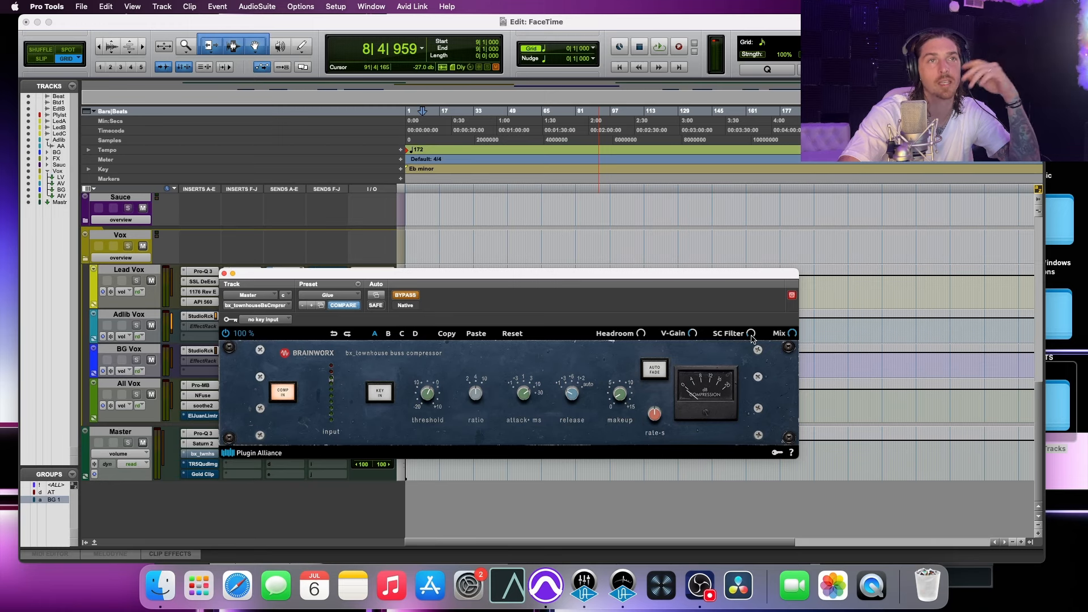
left_click(750, 333)
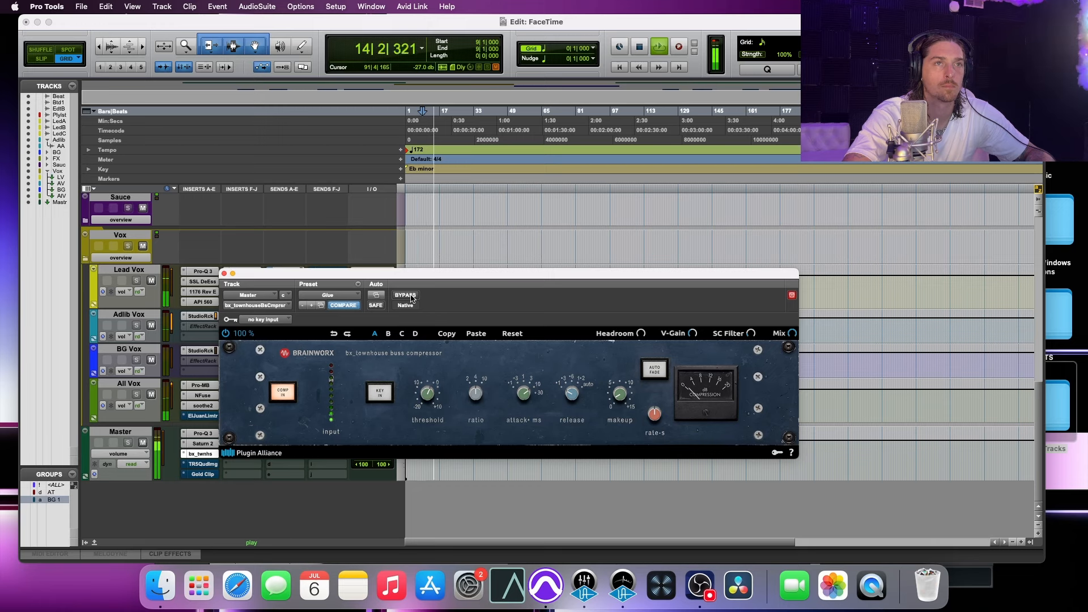
left_click(405, 294)
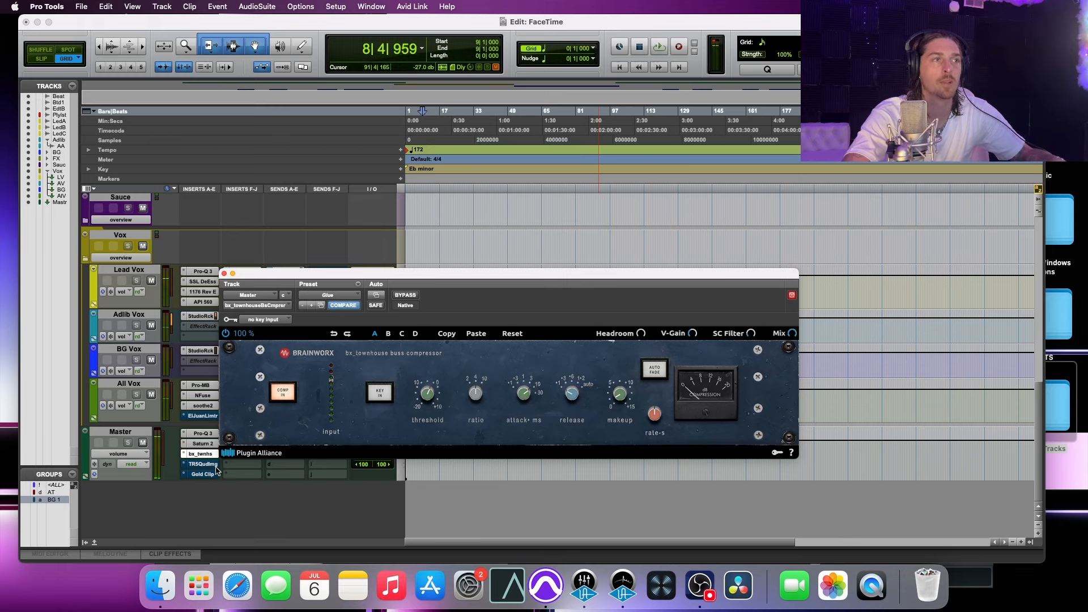
Run the Master T-RackS Quad Image on its default setting, then close its window
left_click(202, 464)
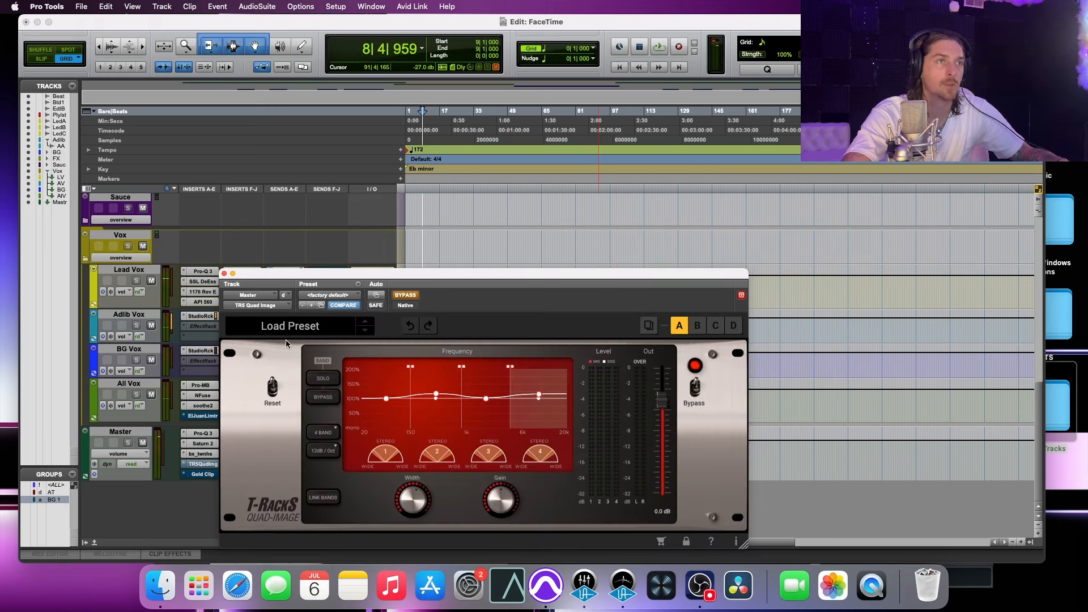
mouse_move(406, 294)
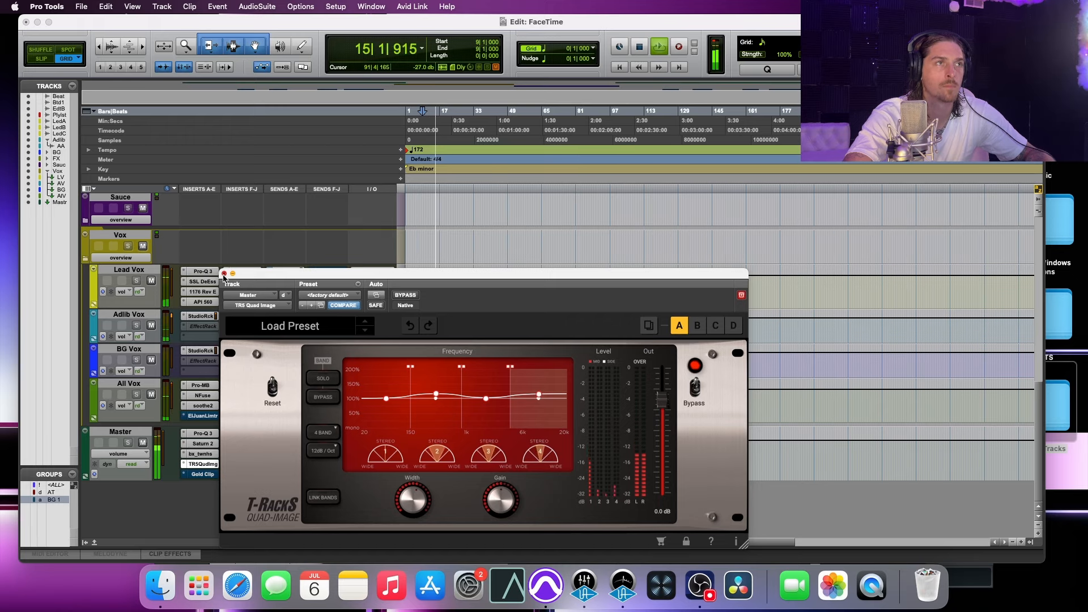
left_click(224, 274)
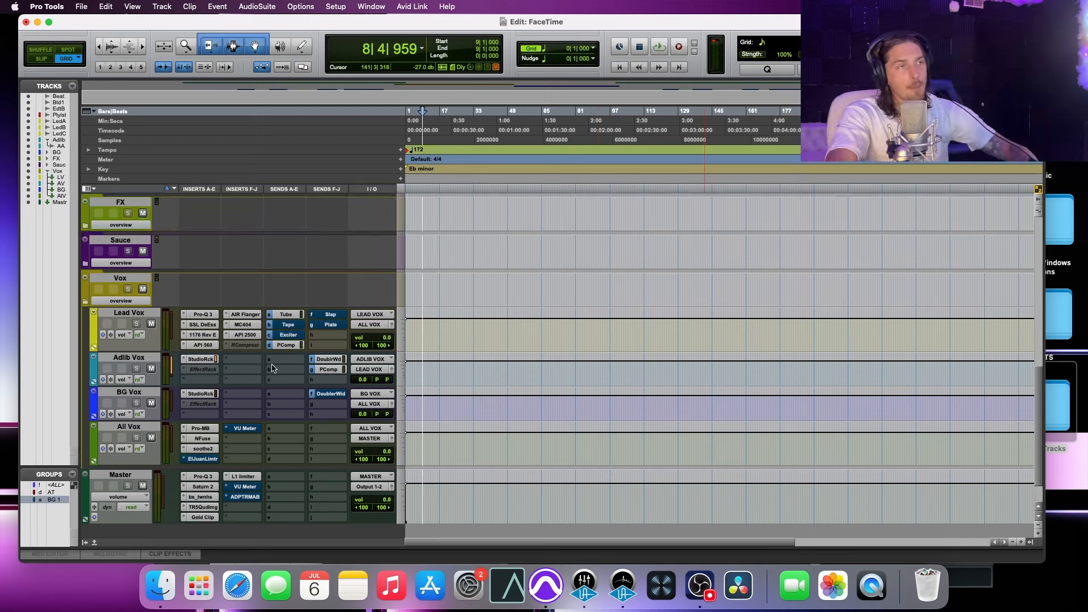
mouse_move(327, 455)
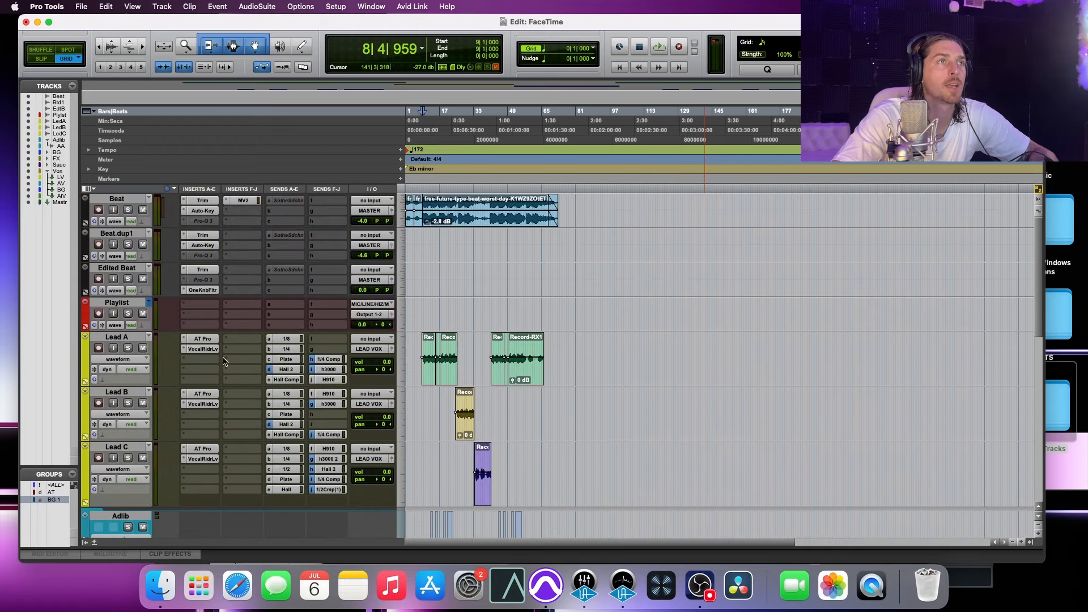
Audition the Waves MV2 on the Beat track against bypass during playback
left_click(242, 200)
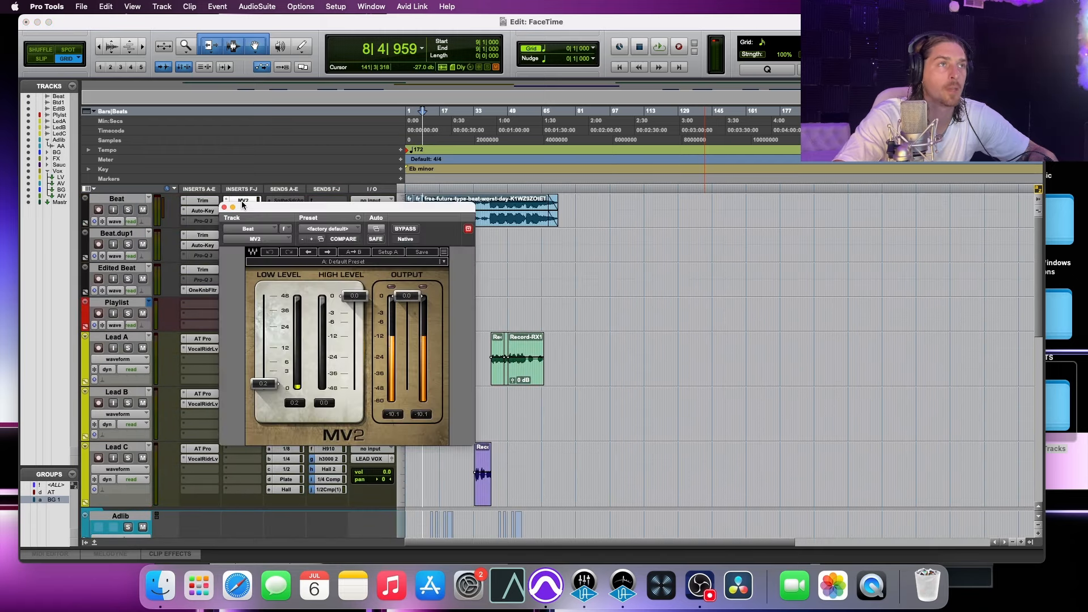
left_click(406, 229)
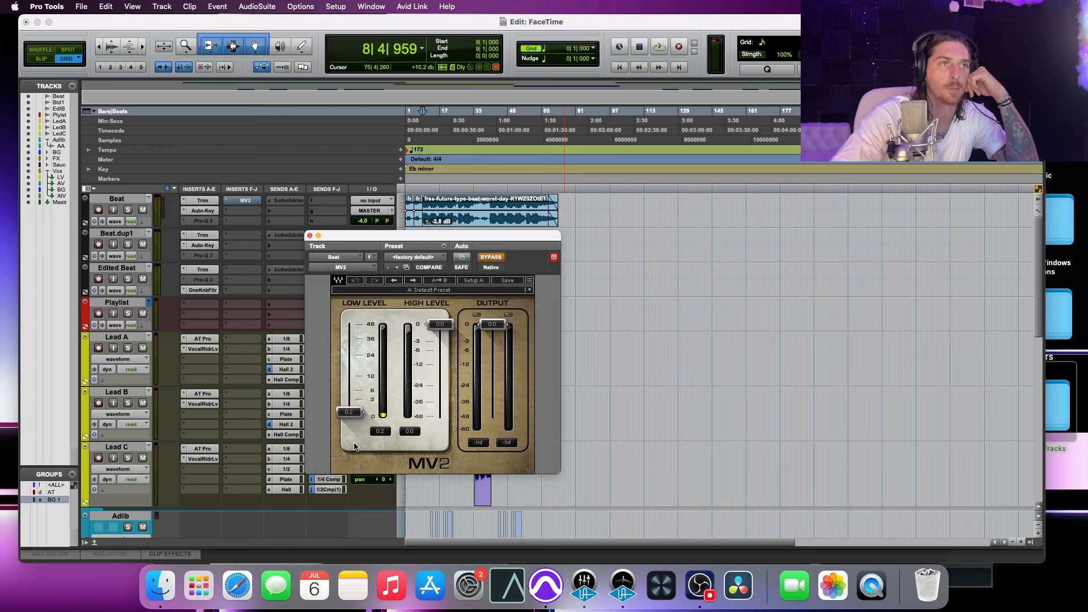
mouse_move(413, 364)
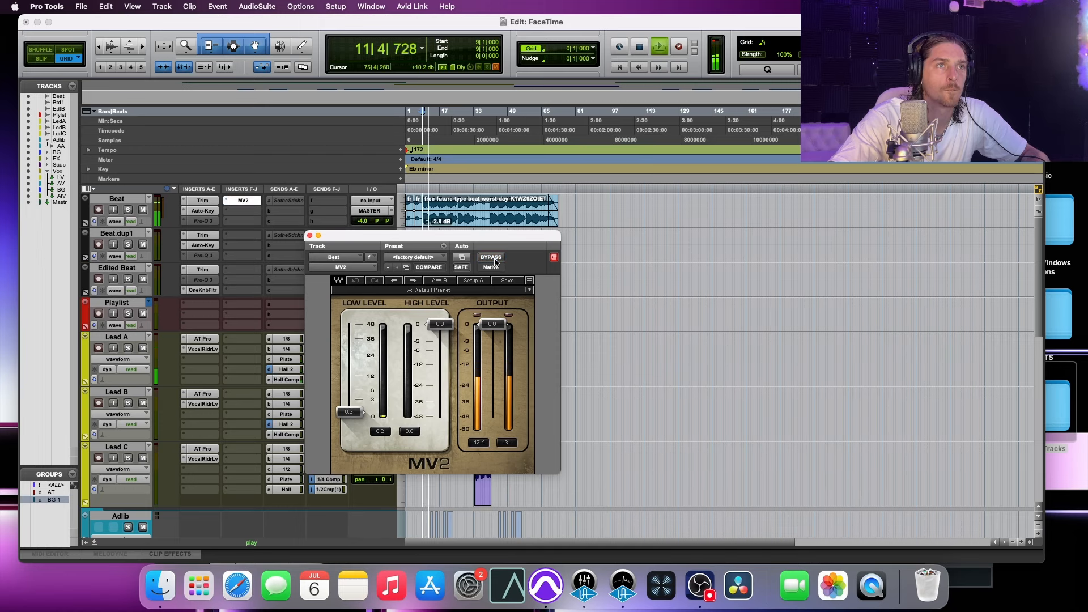
left_click(490, 256)
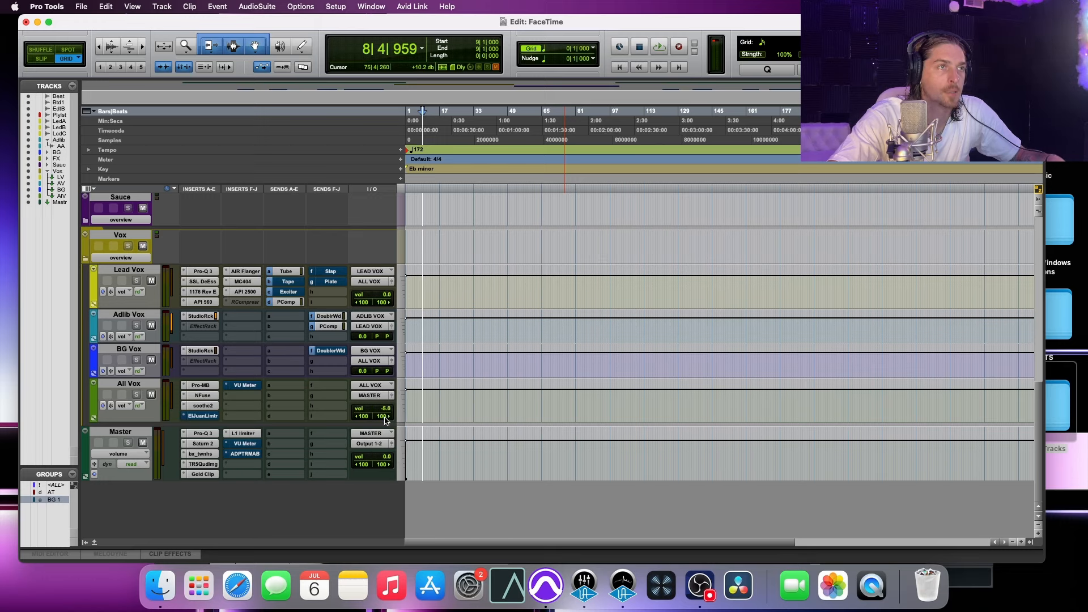
Start playback before choosing a plug-in for an empty All Vox insert slot
key("space")
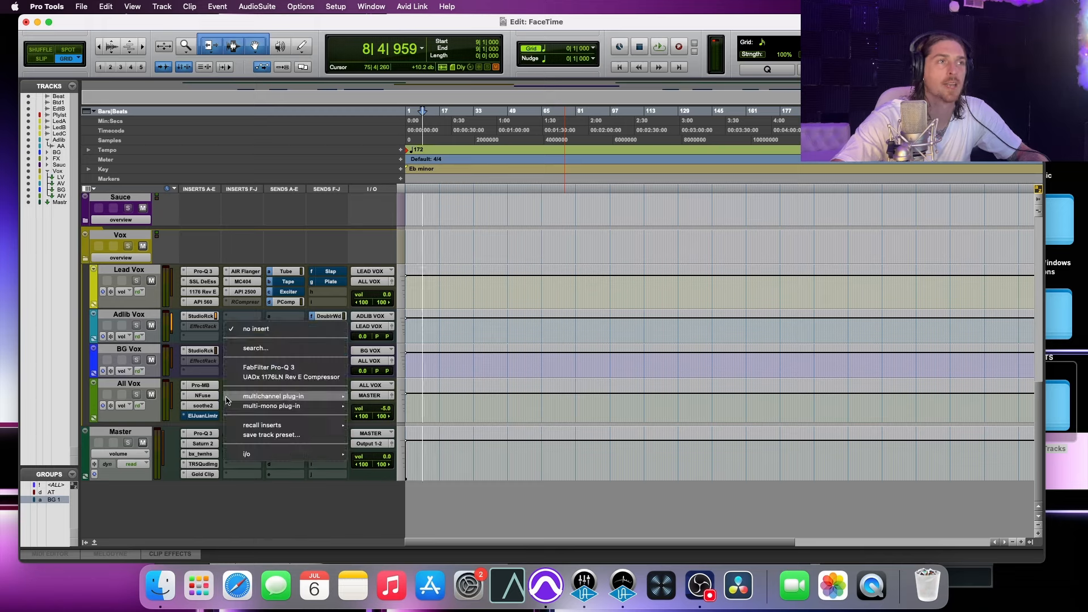
Insert soothe2 (stereo) on All Vox via search and load the Set in Beat preset
left_click(255, 348)
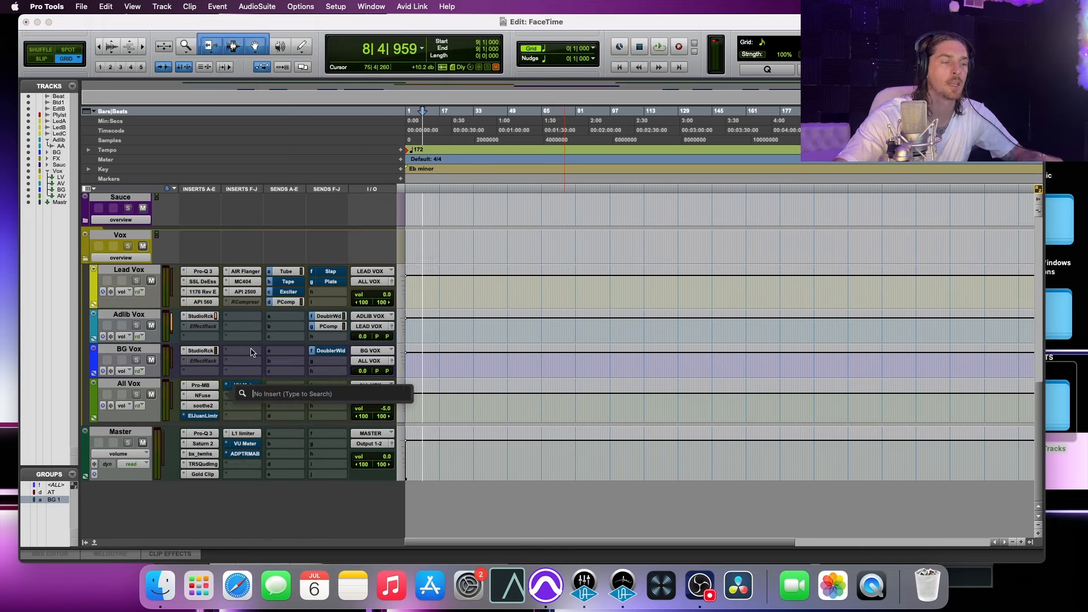
type("soothe")
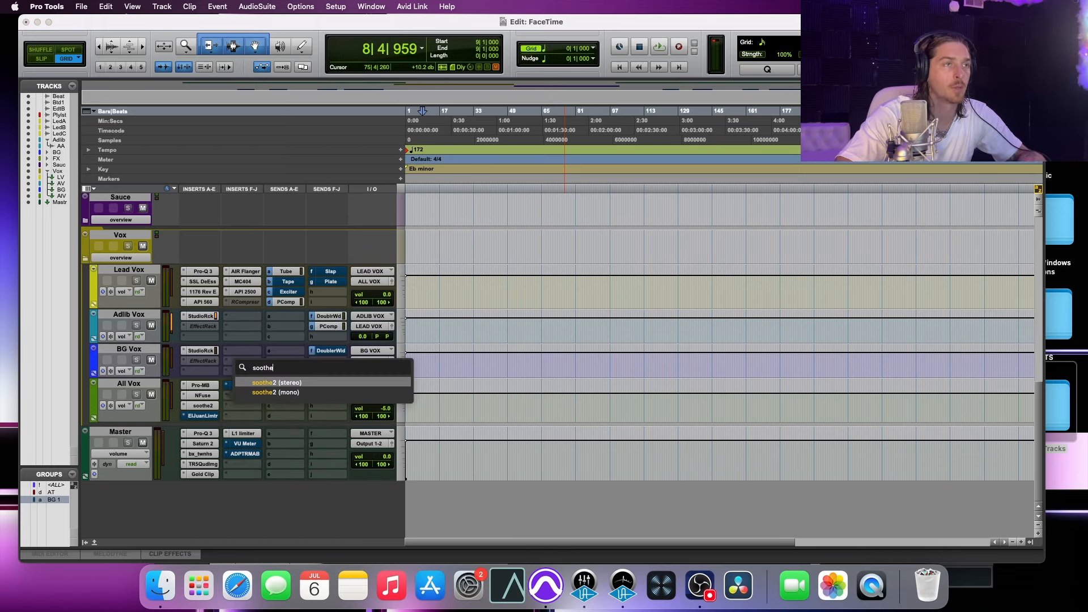
left_click(276, 384)
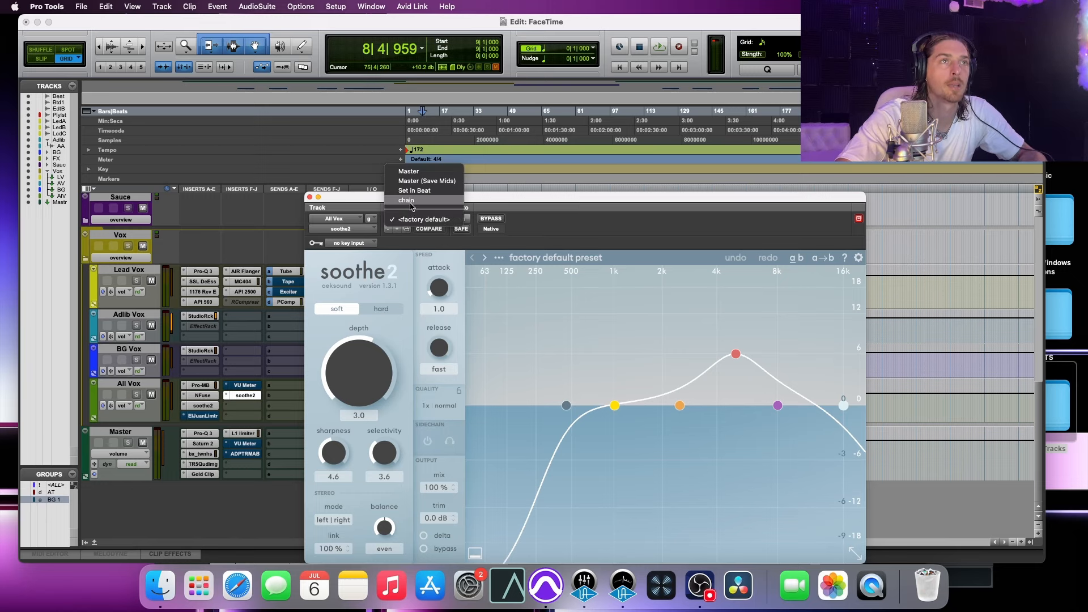
left_click(406, 200)
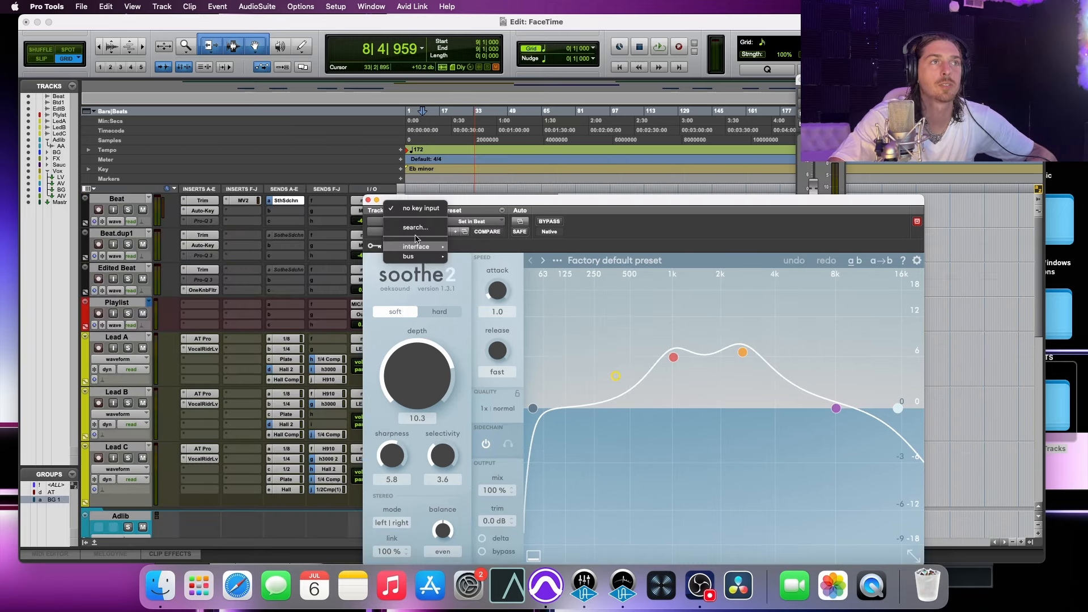
Key soothe2 on All Vox from the Soothe Sidechain (Mono) bus
type("soot")
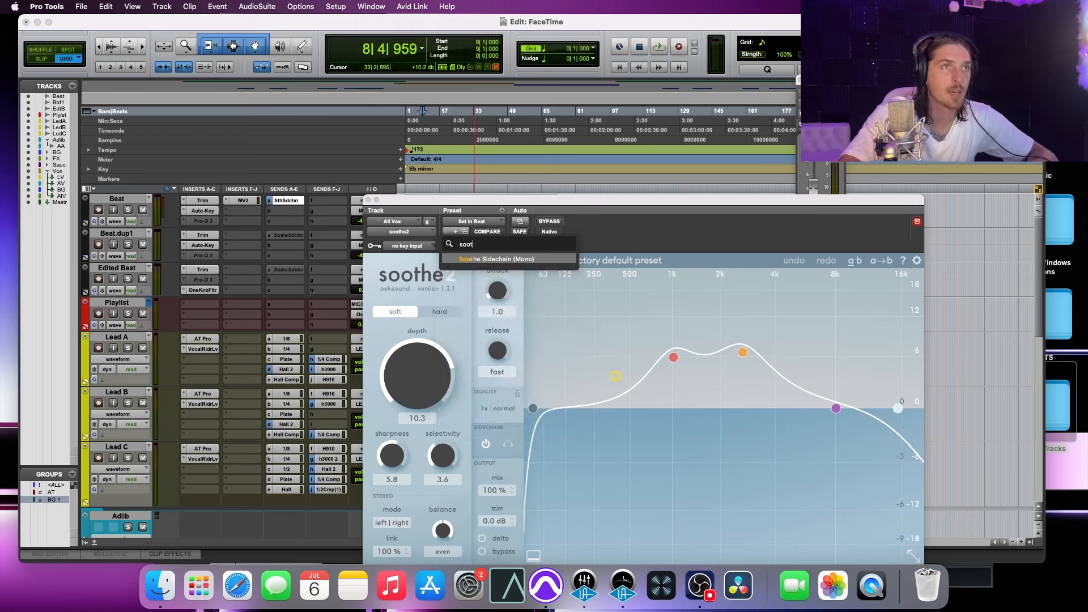
left_click(497, 258)
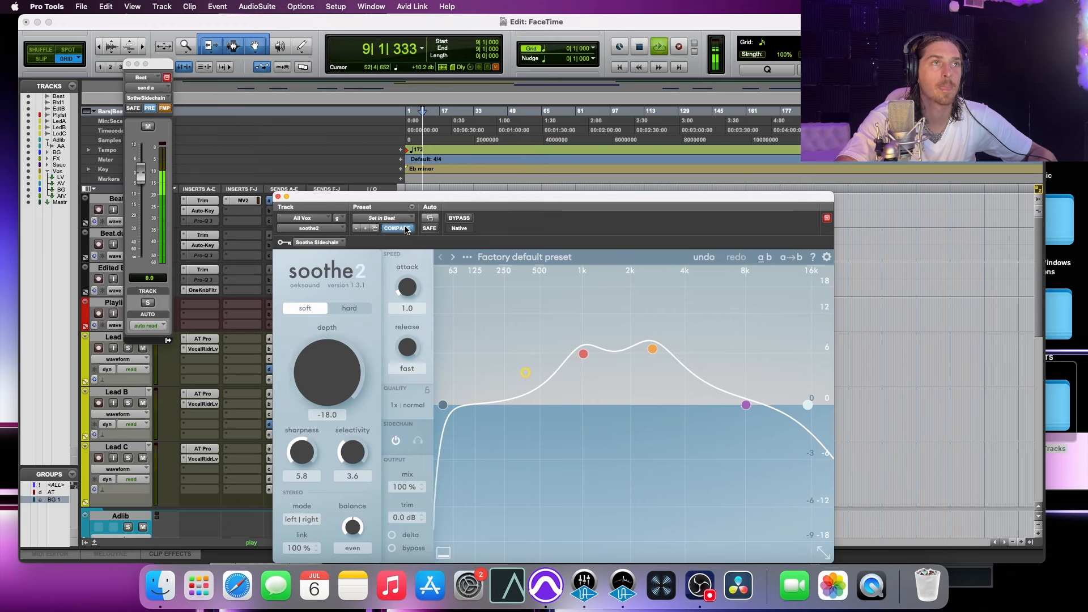
Adjust soothe2 depth during playback, comparing against bypass, settling around 7.6
left_click_drag(326, 375, 330, 387)
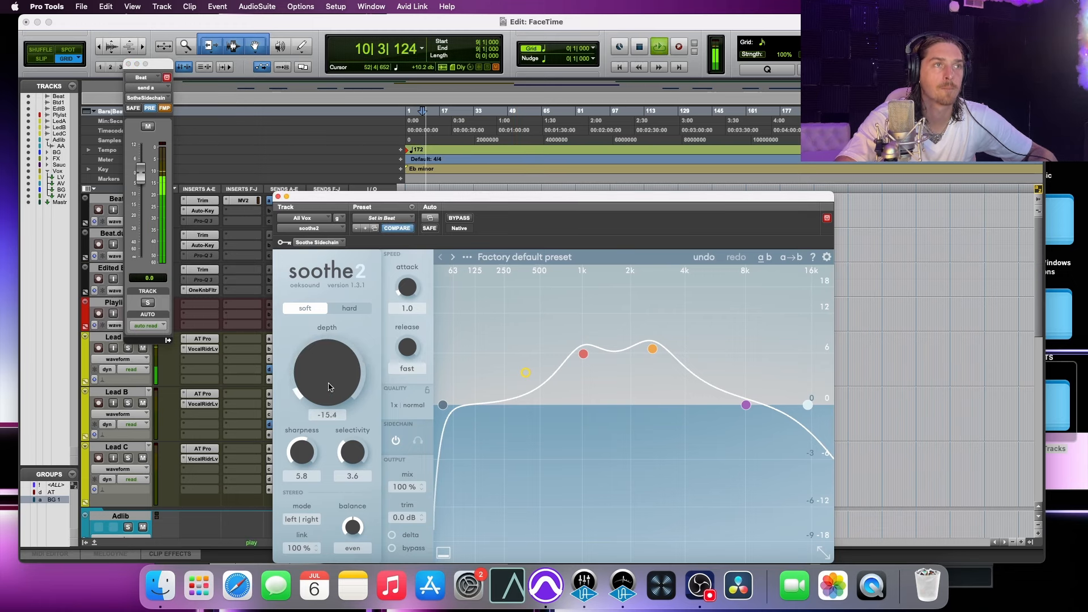
left_click_drag(326, 372, 340, 337)
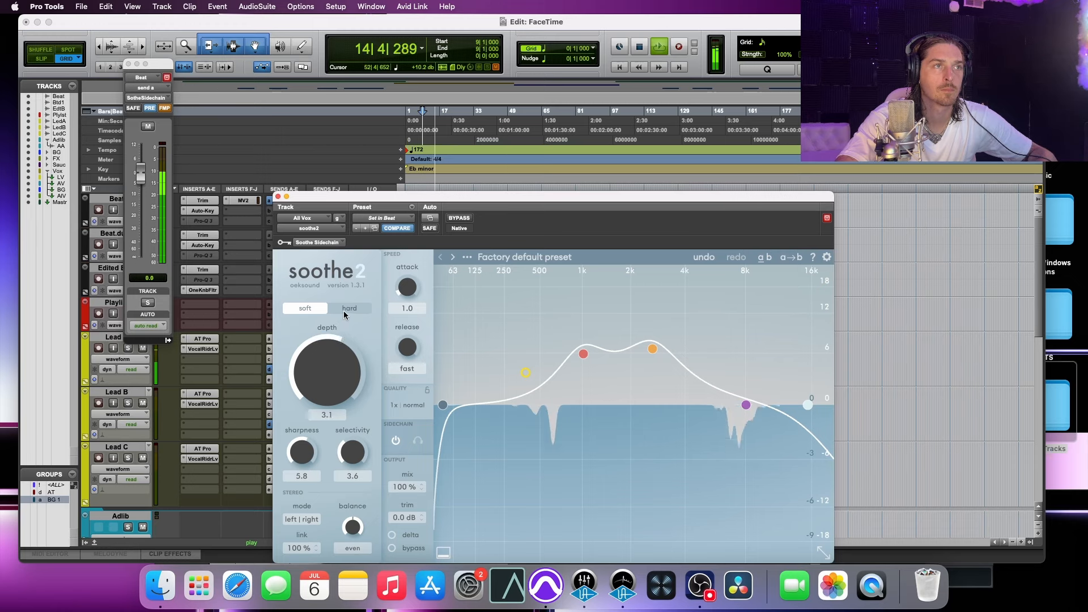
left_click_drag(326, 372, 326, 351)
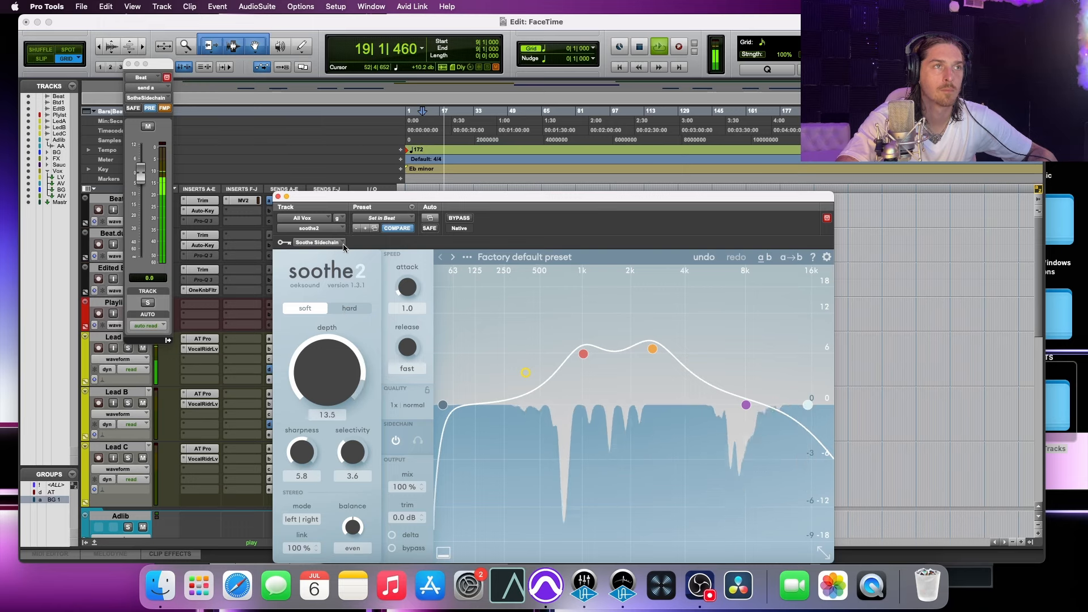
left_click_drag(326, 372, 326, 388)
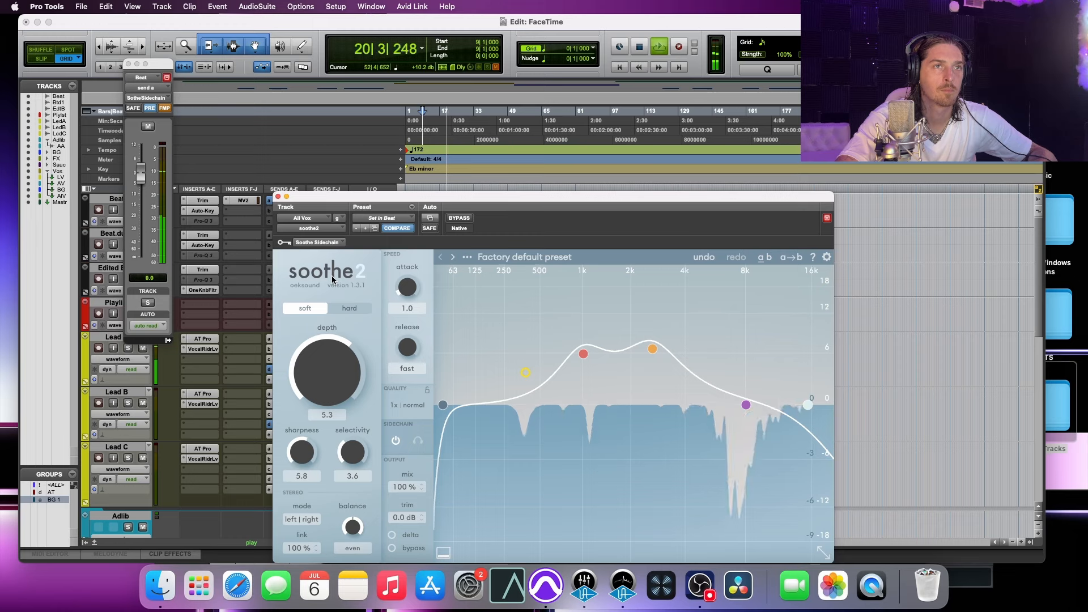
left_click_drag(326, 372, 327, 347)
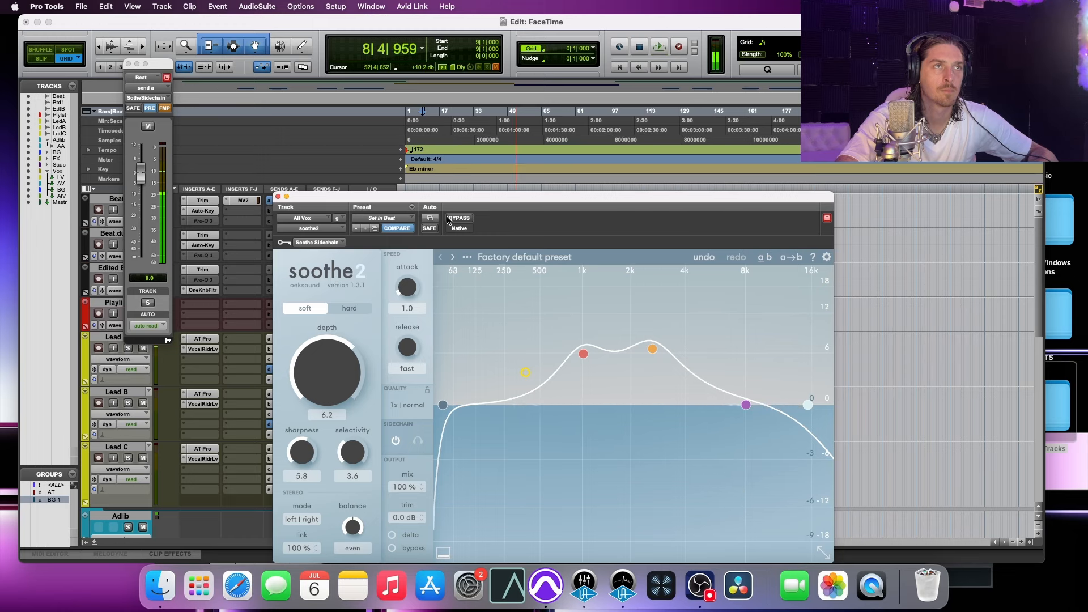
left_click(458, 217)
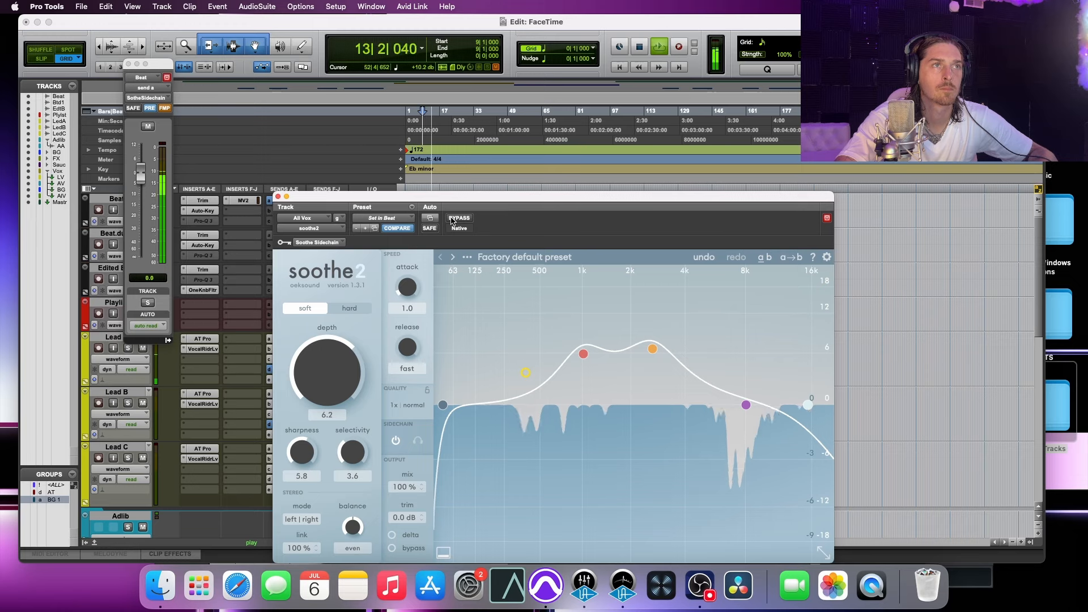
left_click_drag(327, 375, 326, 340)
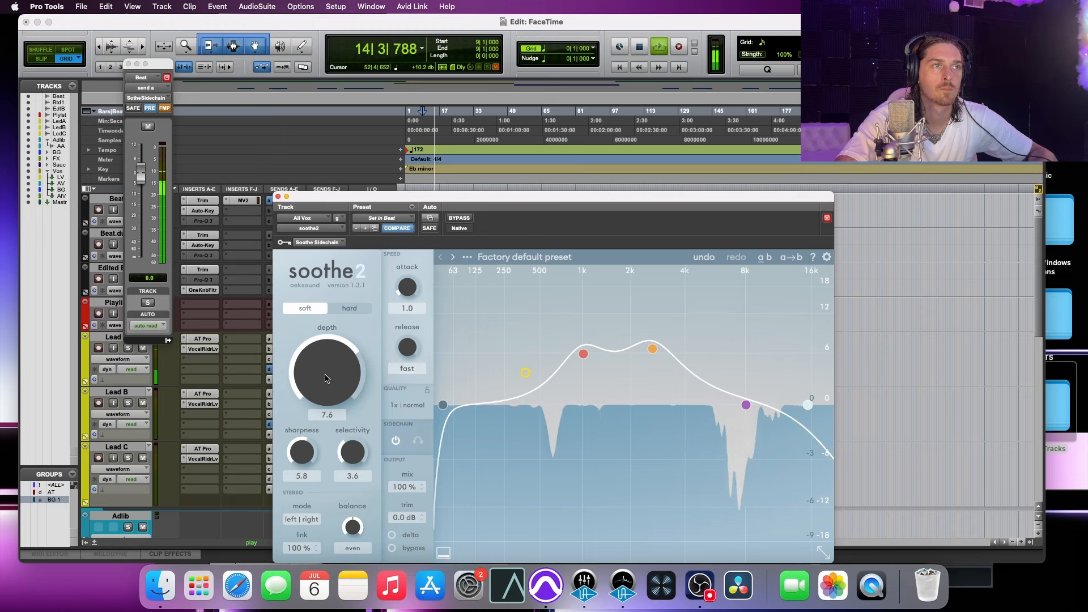